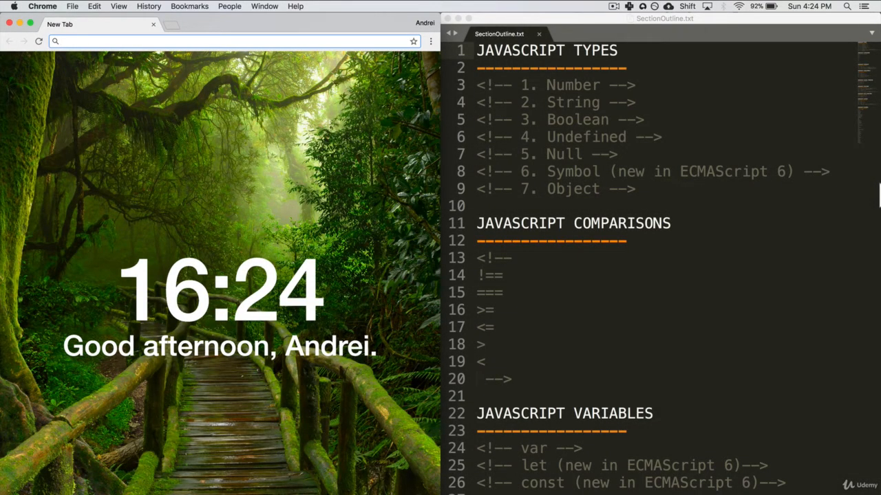
mouse_move(207, 124)
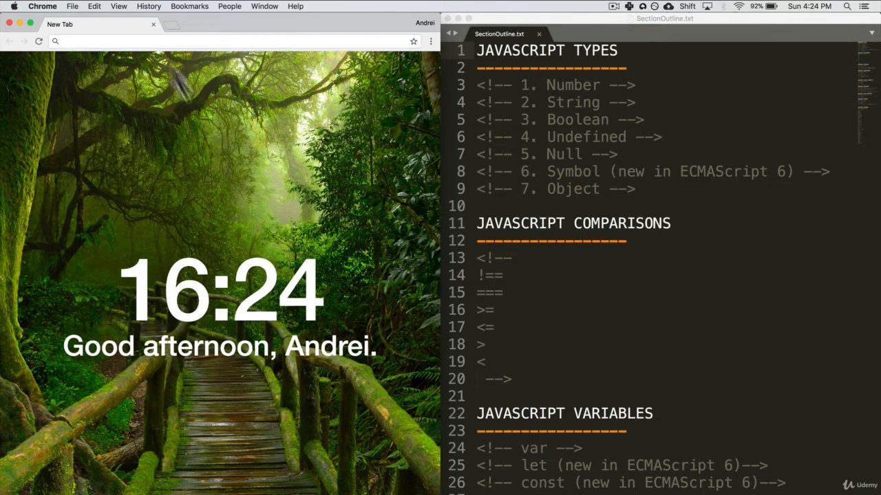
Step: Open Chrome's JavaScript console via View > Developer and keep the Console tab active
left_click(119, 6)
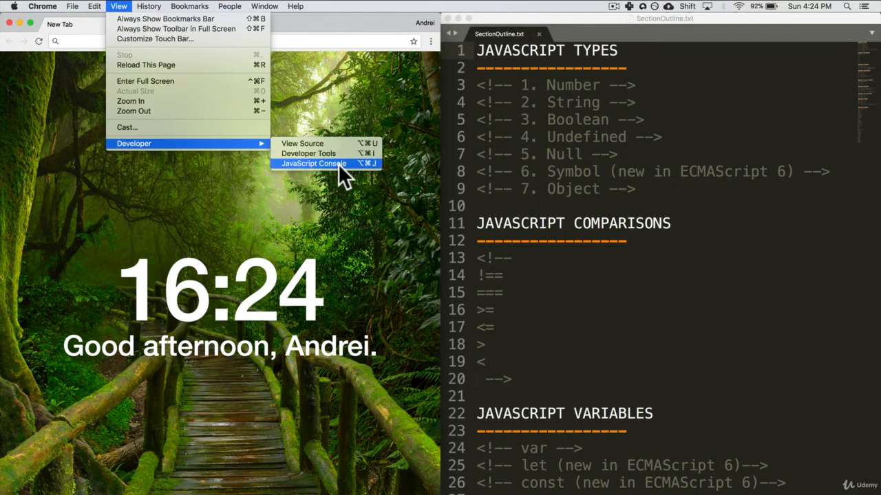
left_click(314, 164)
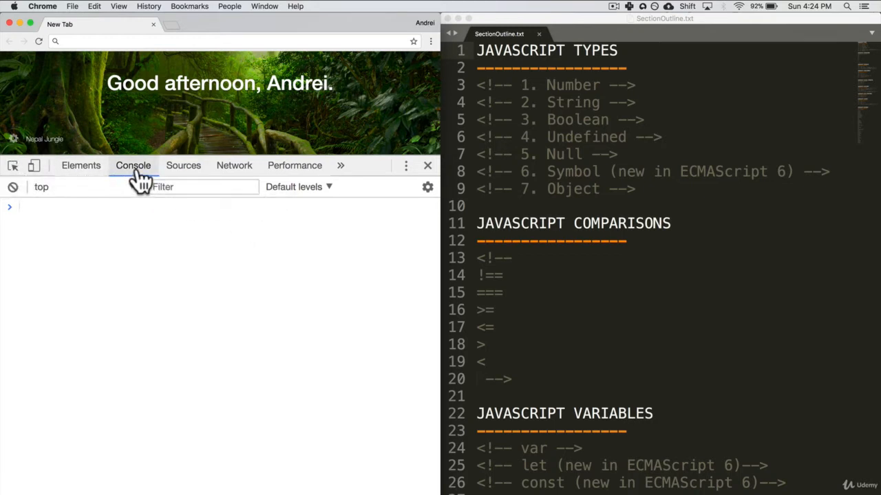
left_click(81, 165)
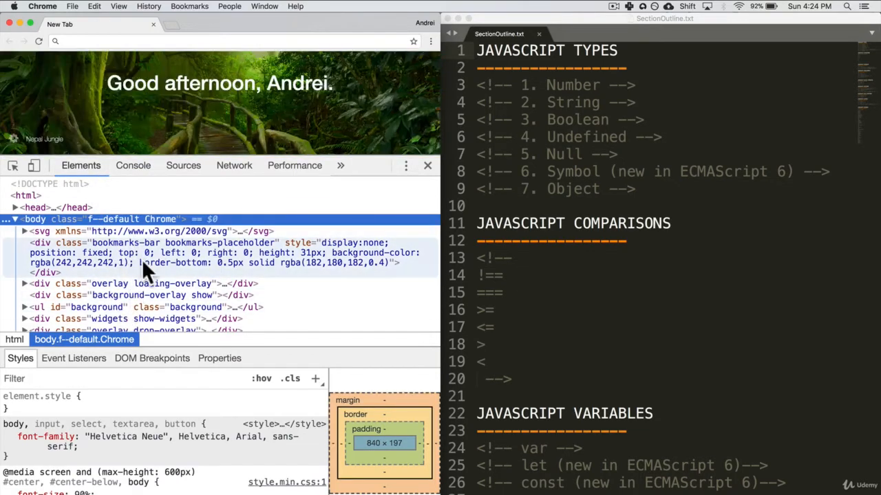
left_click(133, 165)
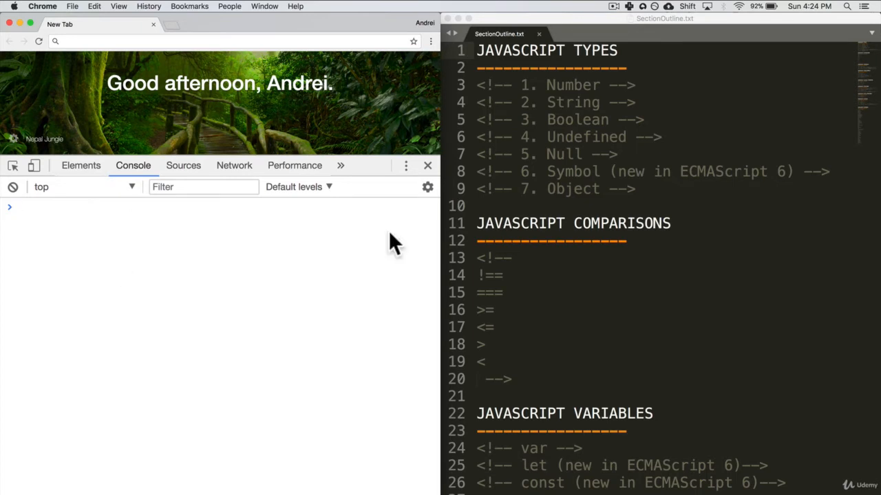
mouse_move(742, 237)
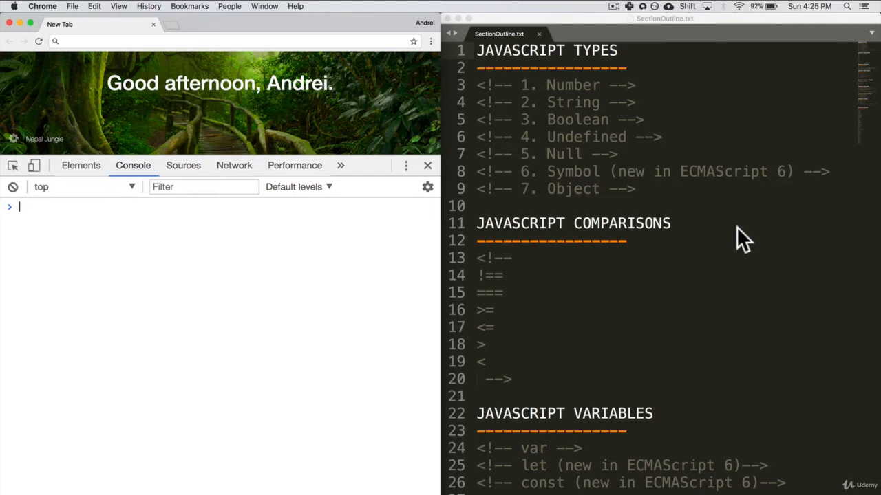
Step: Scroll through SectionOutline.txt so '1. Number' is uncommented, then return focus to the console
scroll("down", 3)
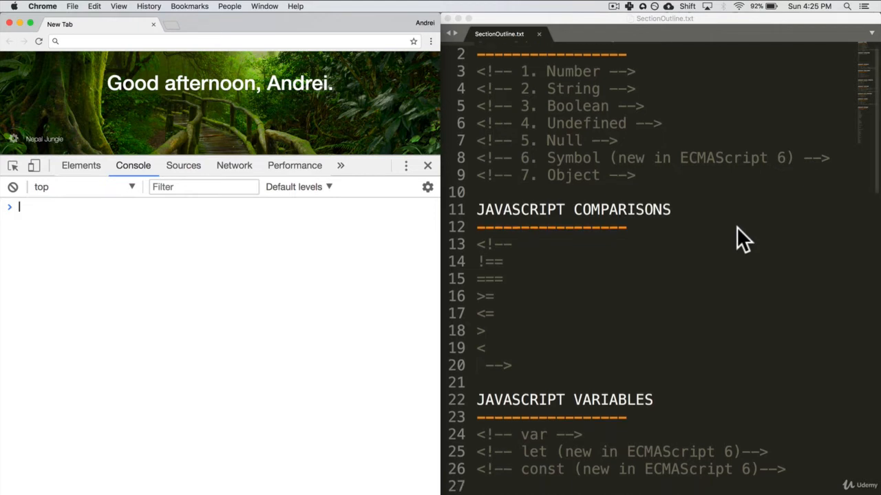
scroll("down", 3)
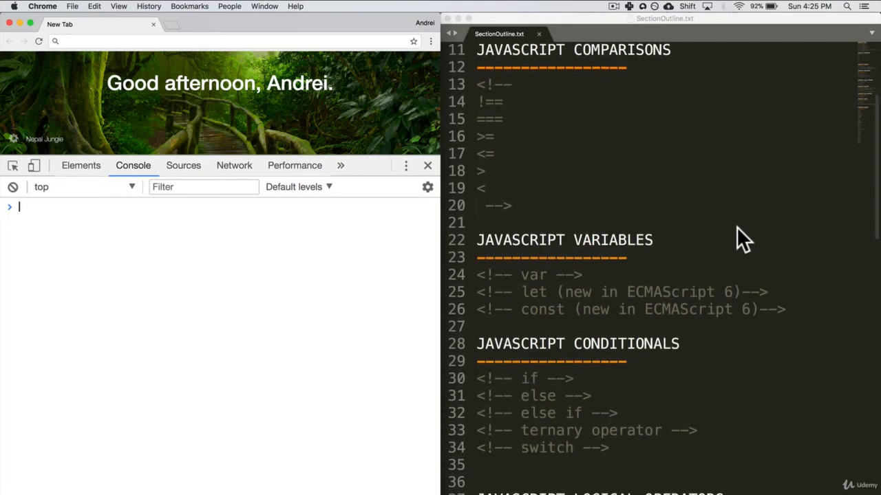
scroll("down", 3)
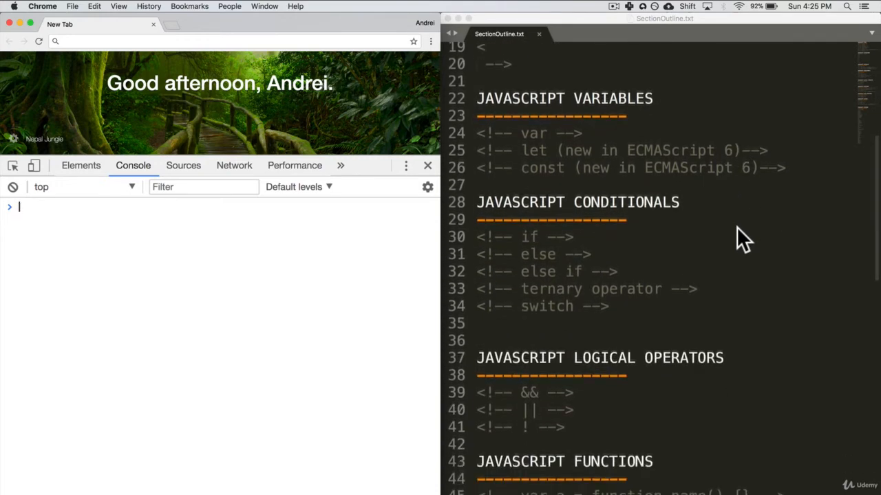
scroll("down", 3)
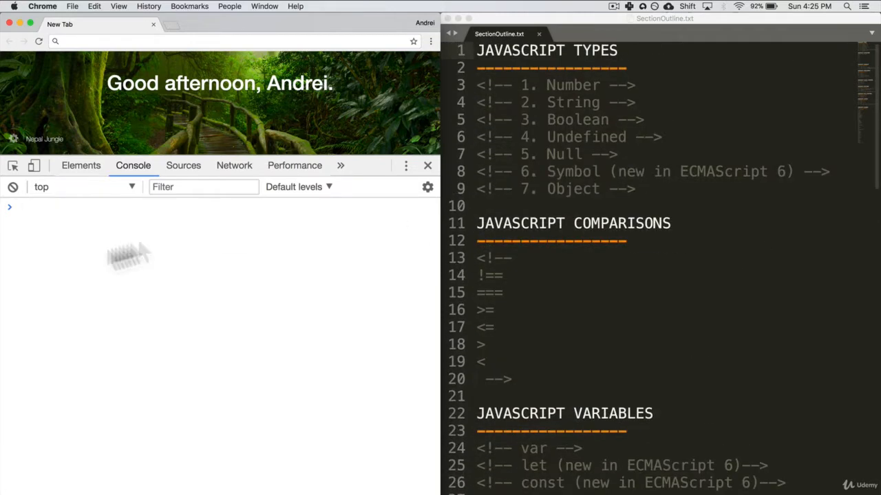
mouse_move(75, 269)
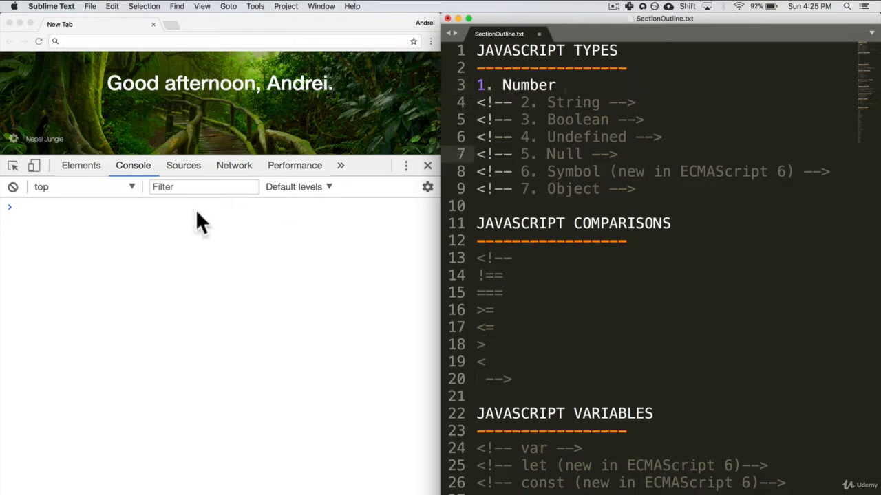
left_click(200, 206)
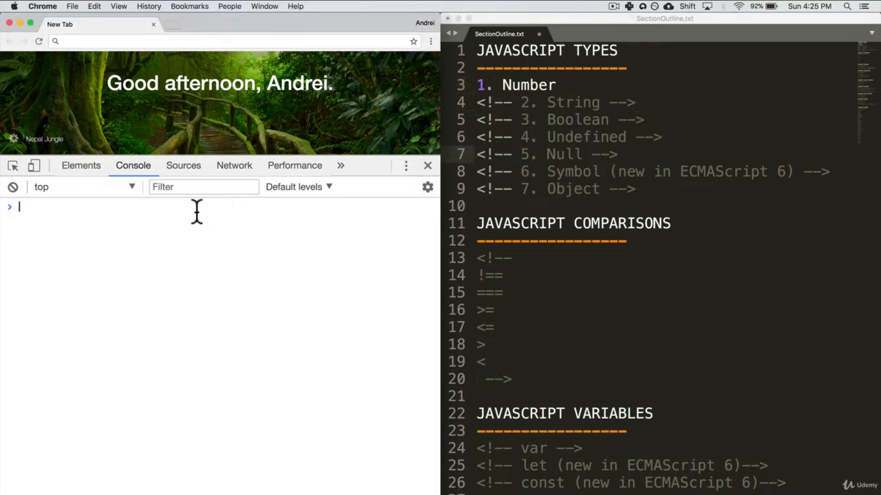
mouse_move(183, 227)
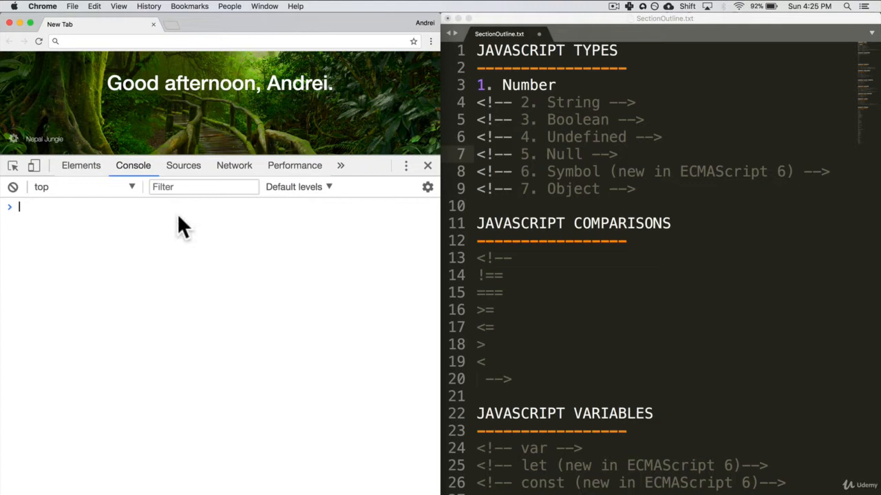
Step: Evaluate 3+4, 4+5 and 3*5 in the console, giving 7, 9 and 15
type("3+3; 4+5;")
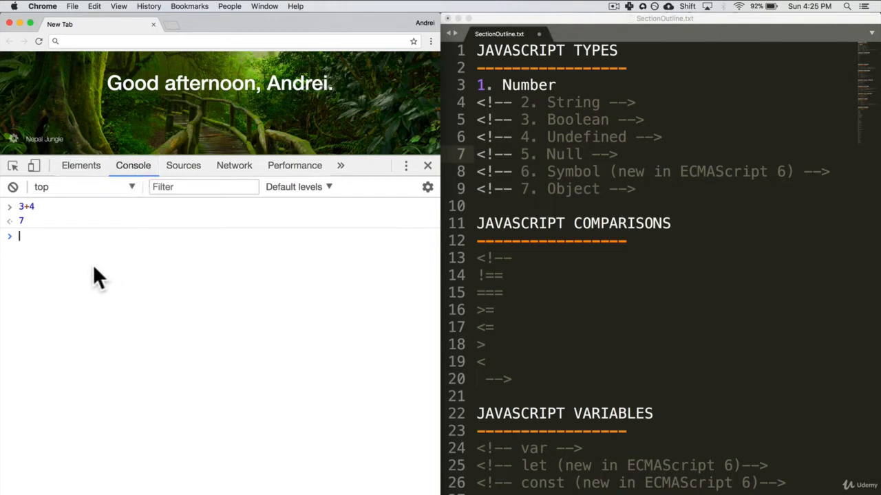
mouse_move(45, 258)
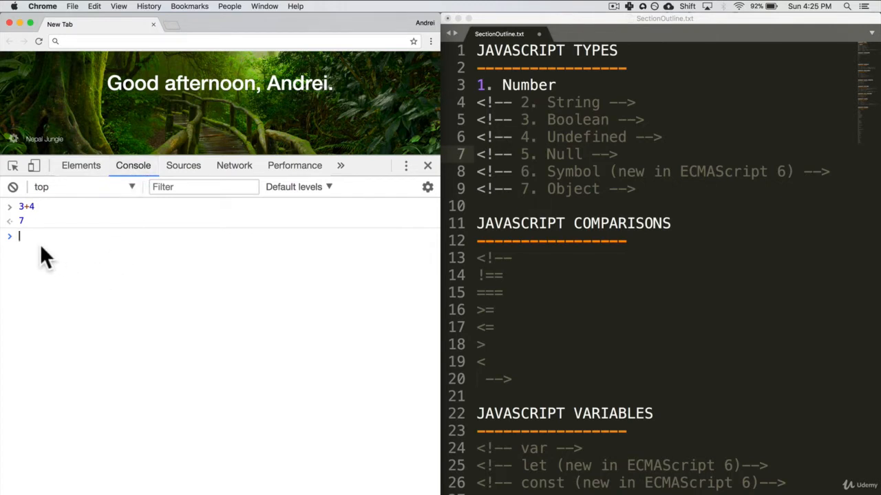
type("4+")
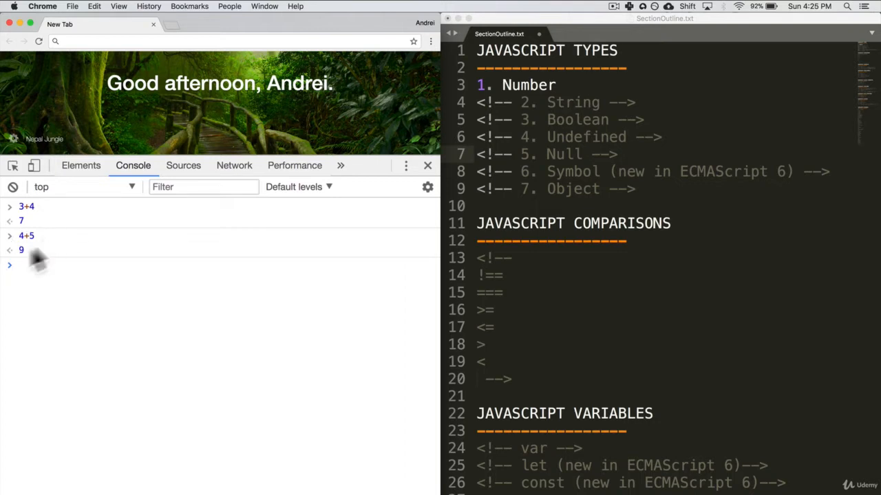
left_click(27, 265)
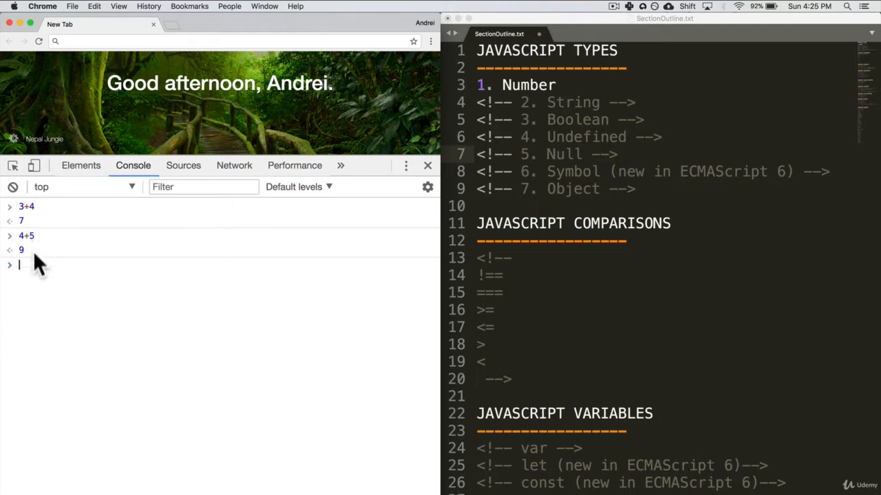
mouse_move(57, 285)
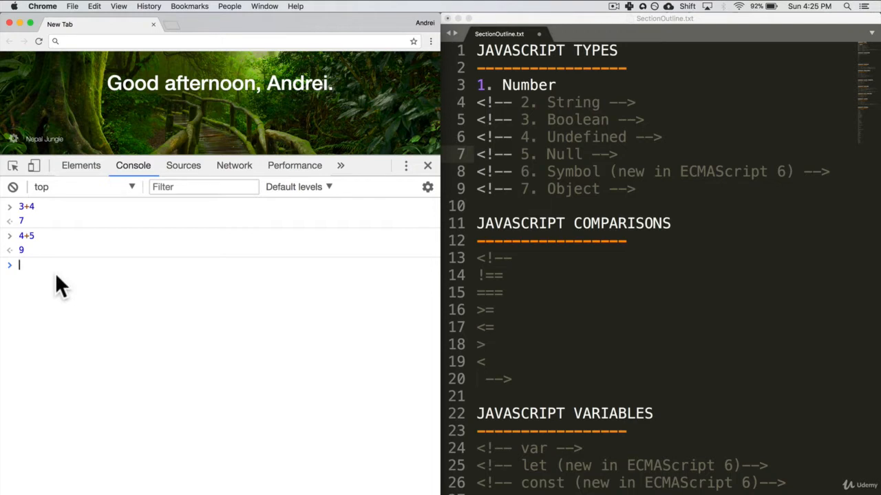
type("3+4")
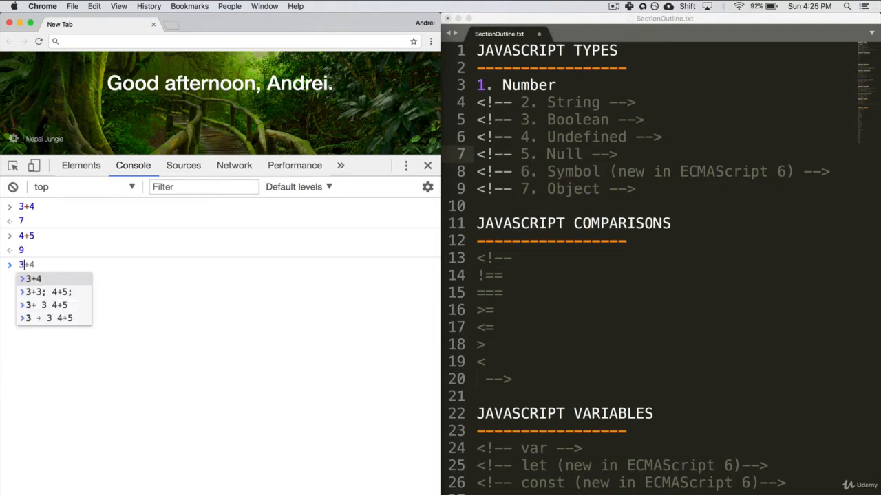
key("Enter")
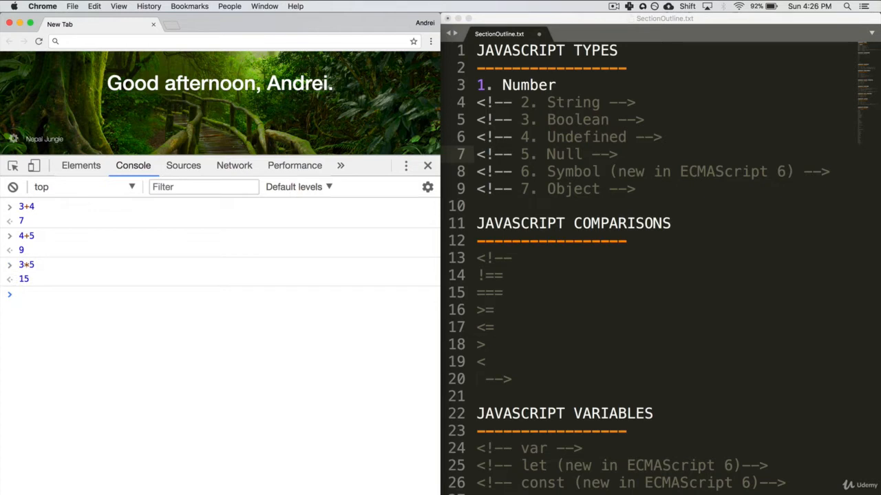
Step: Evaluate 12/4 and 12-4 in the console, giving 3 and 8
type("12/4")
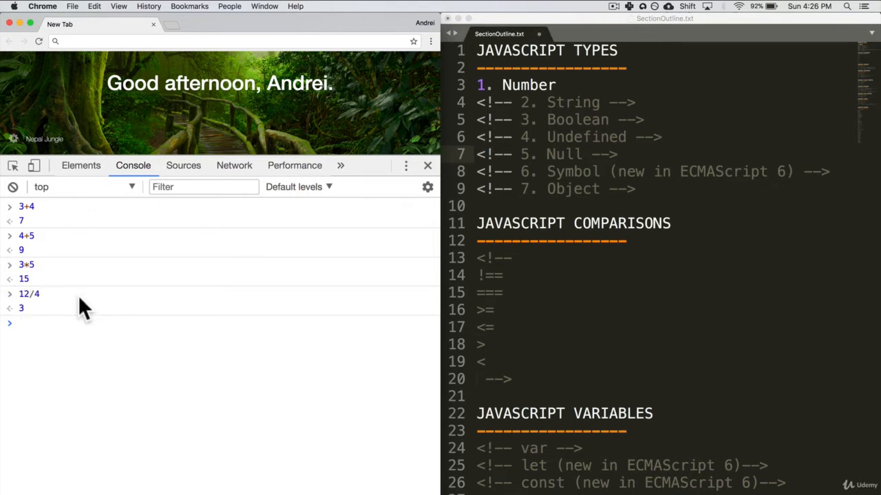
type("12-")
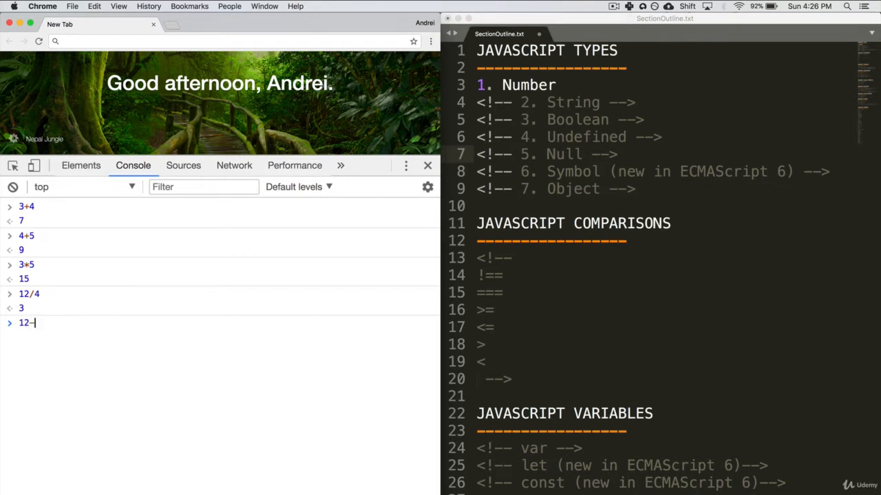
key("Enter")
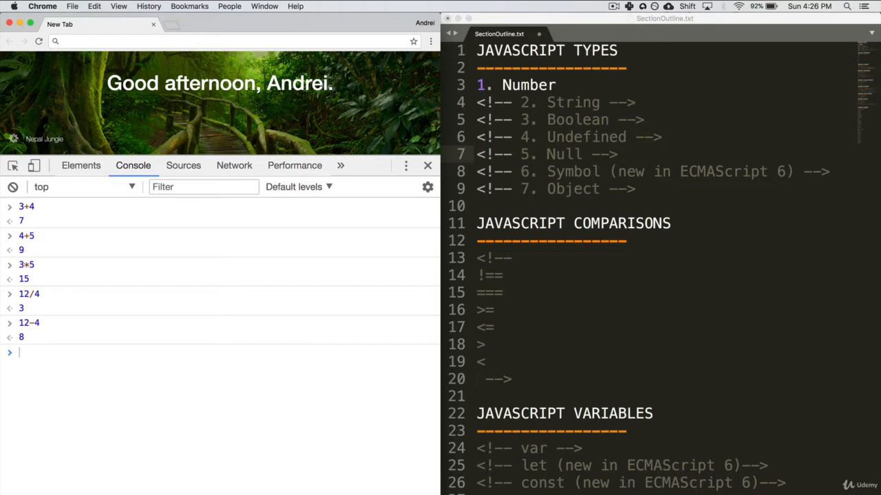
Step: Evaluate (3+4)*2 in the console, giving 14
type("(")
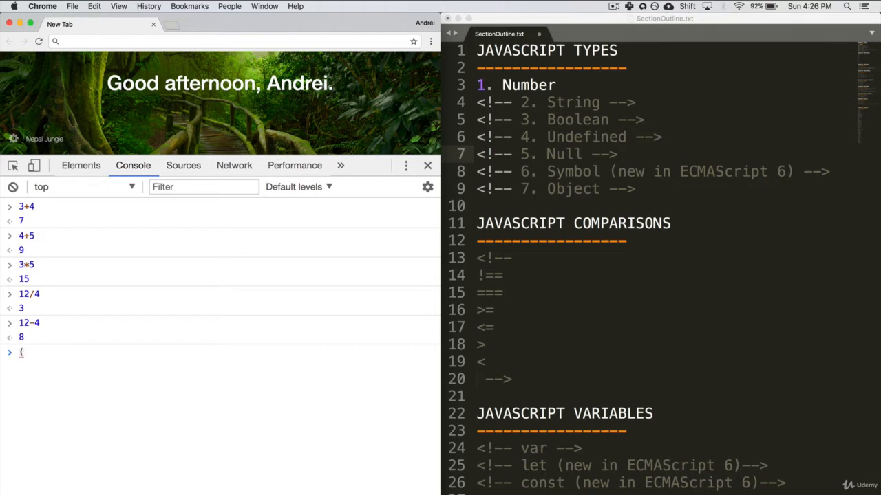
type("3+4)")
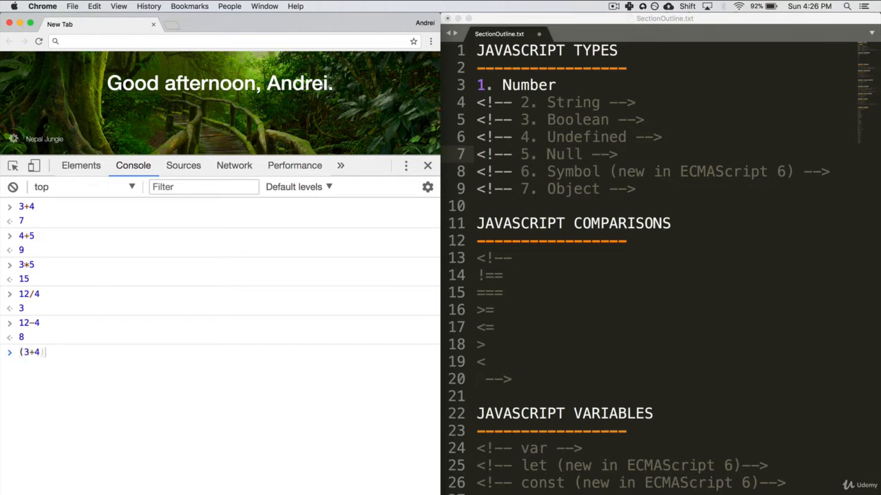
type("*")
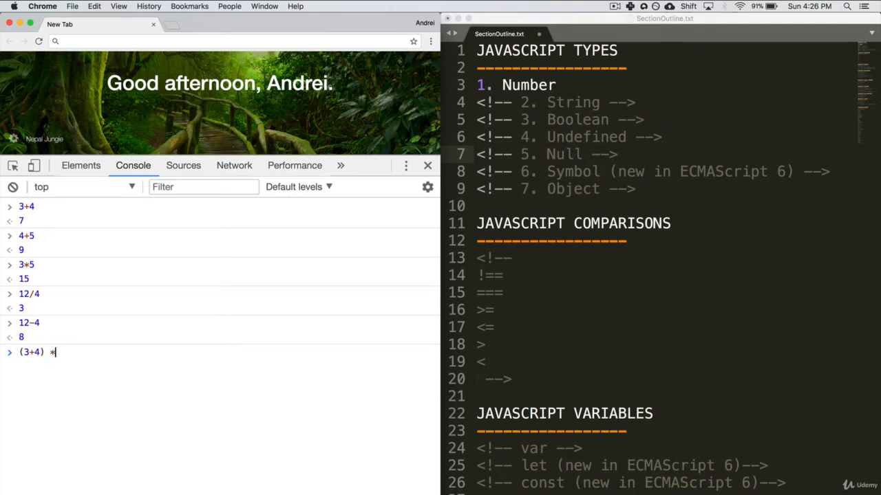
type("2")
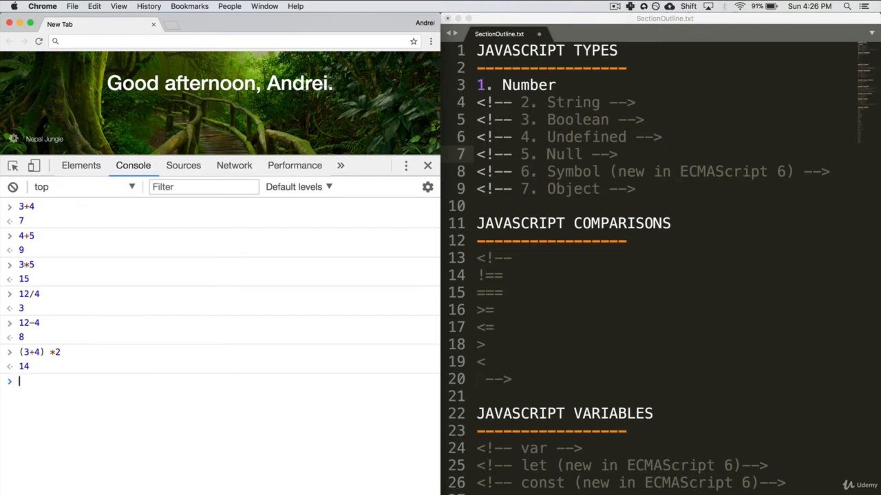
Step: Evaluate the remainders 12 % 6 and 12 % 5, giving 0 and 2
type("12")
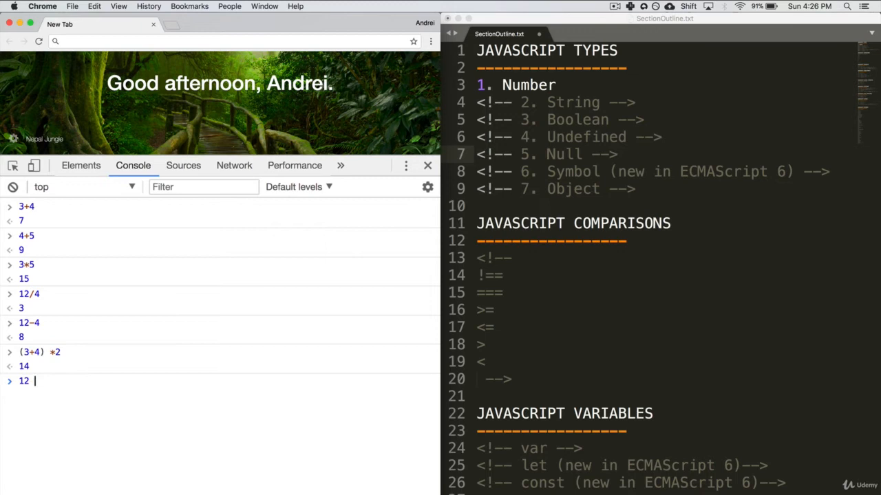
type("%")
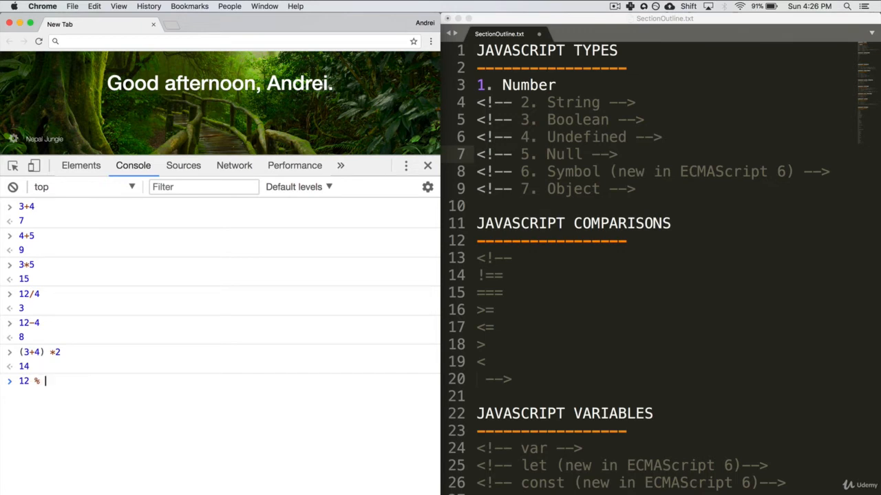
type("6")
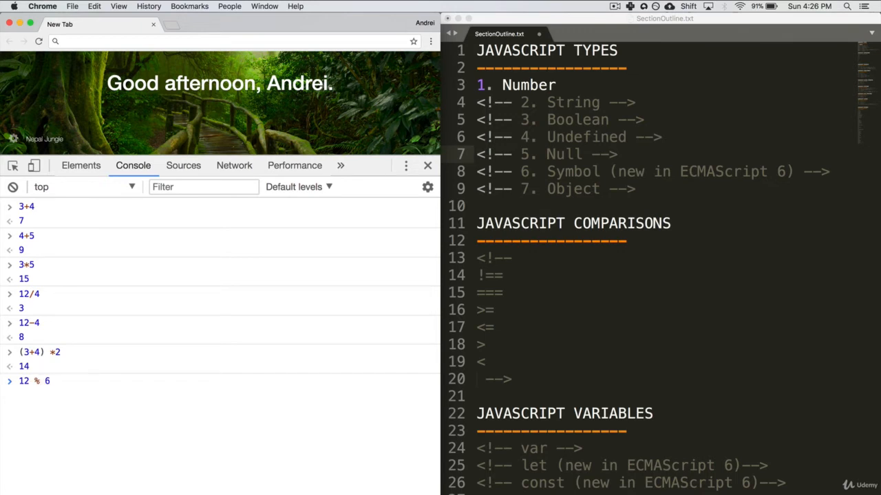
key("Enter")
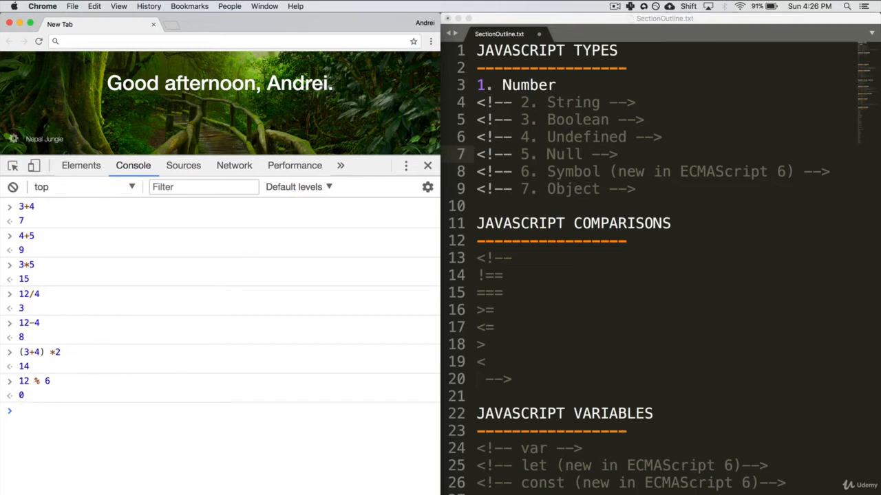
type("12")
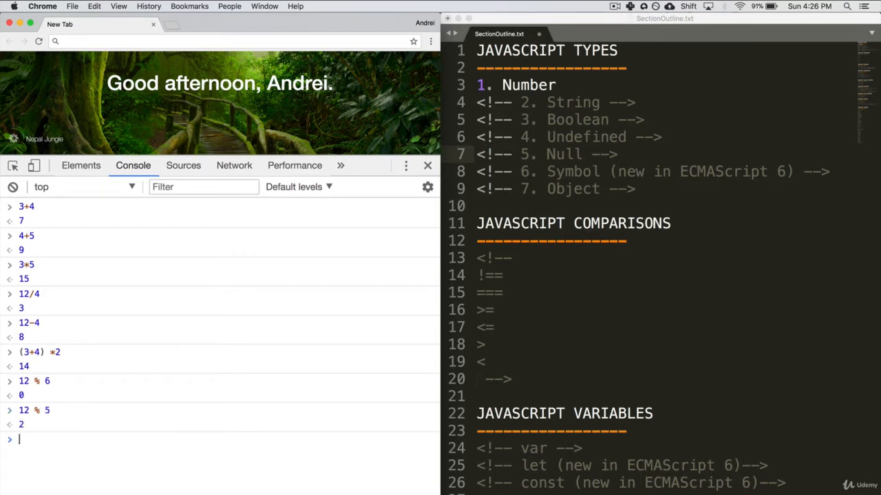
mouse_move(43, 390)
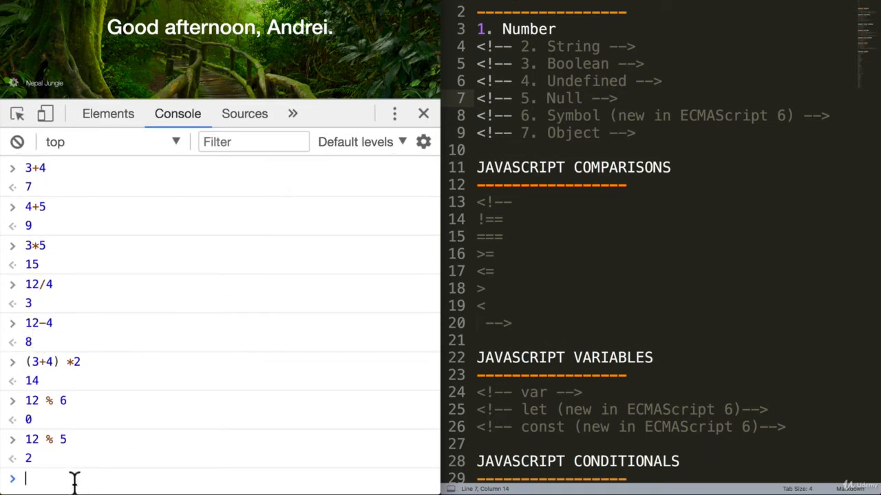
Step: Clear the console with clear() and recompute 12 % 5 as 2
type("clear()")
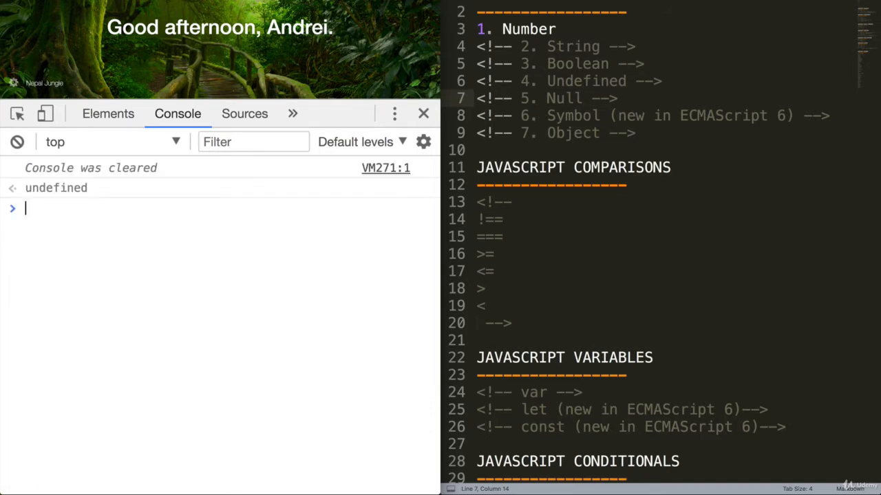
mouse_move(45, 478)
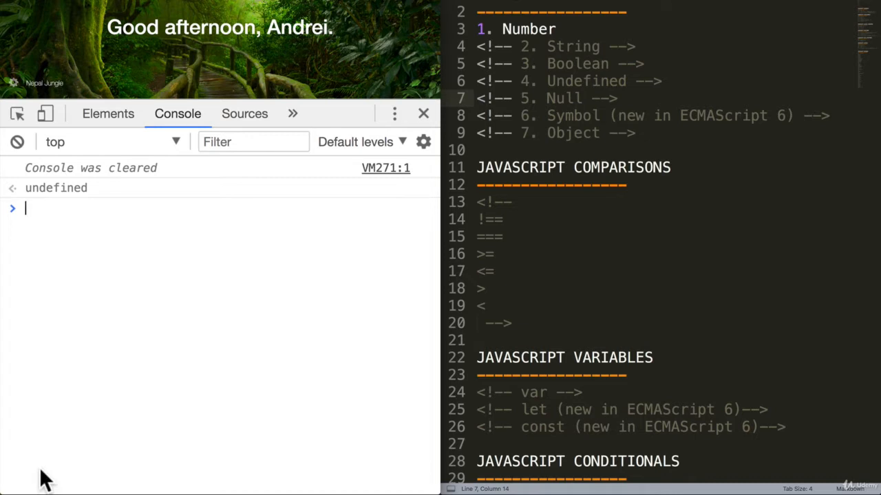
type("12 % 5")
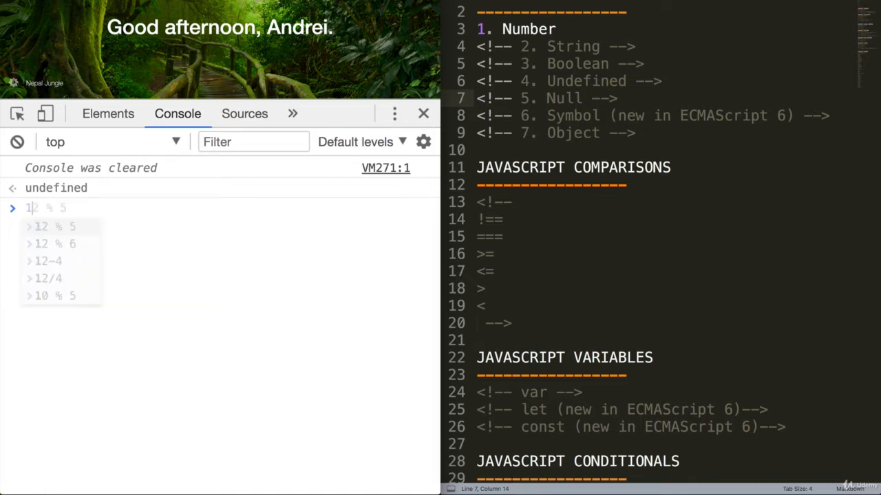
type("%")
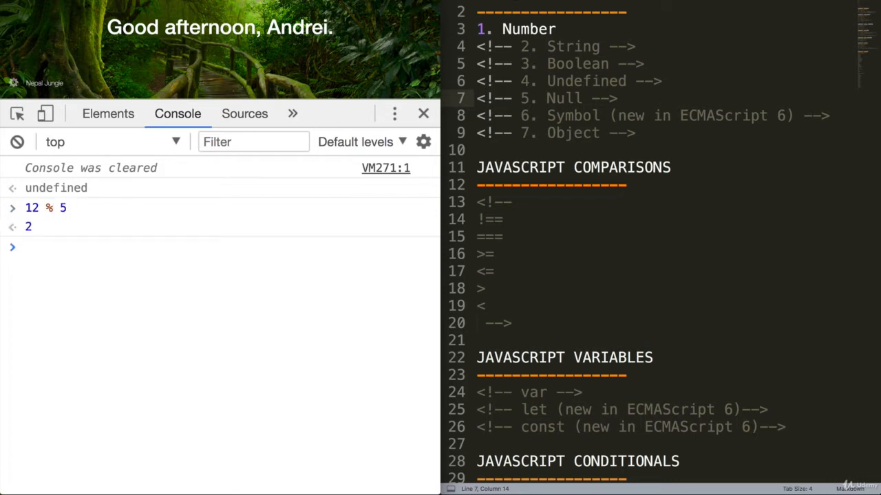
mouse_move(54, 233)
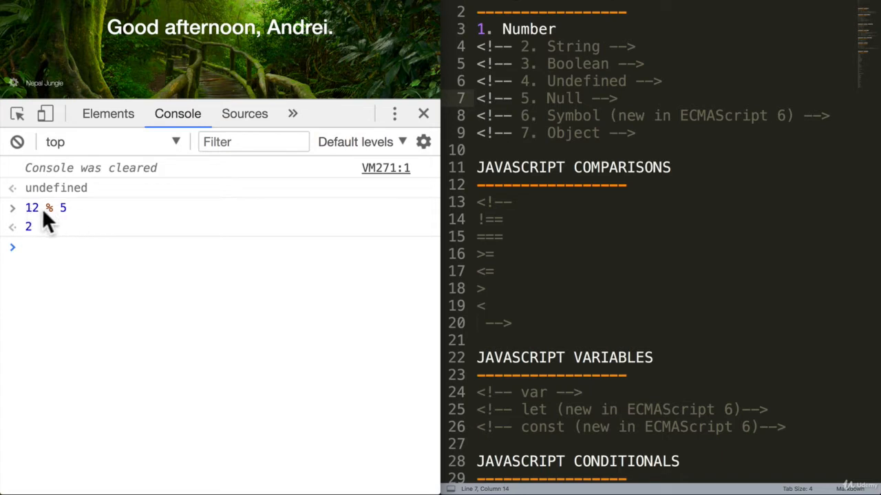
mouse_move(69, 217)
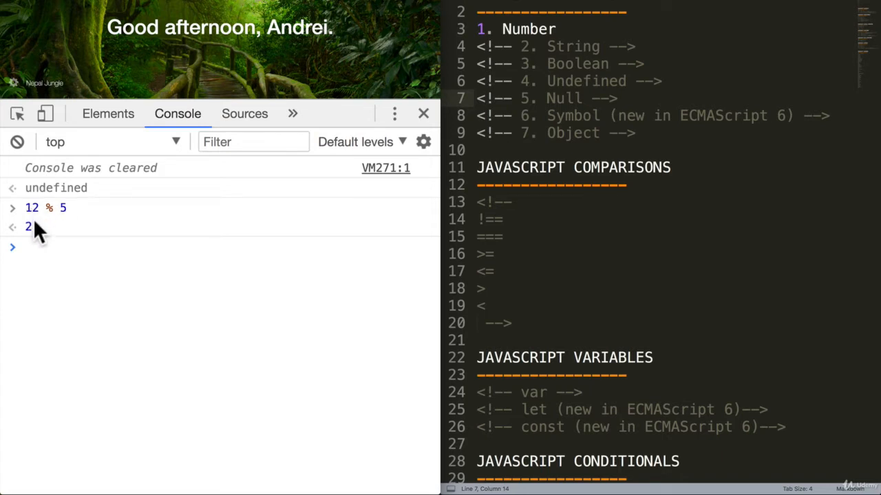
mouse_move(72, 216)
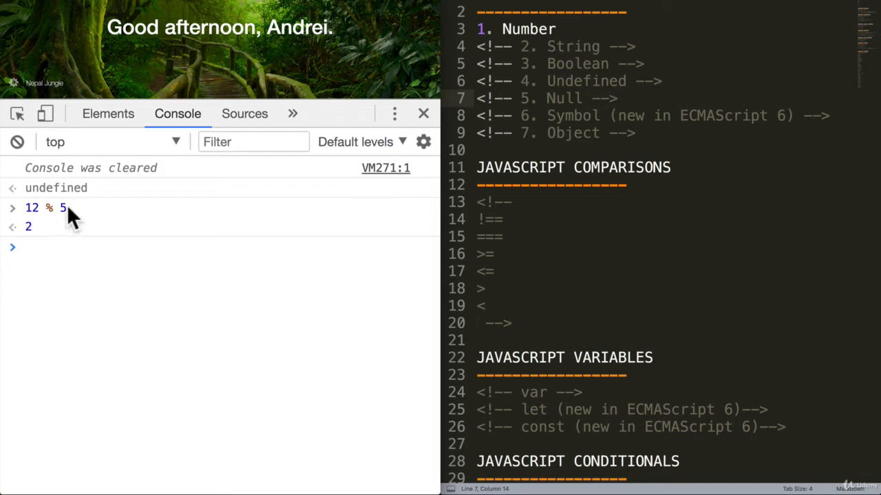
mouse_move(38, 217)
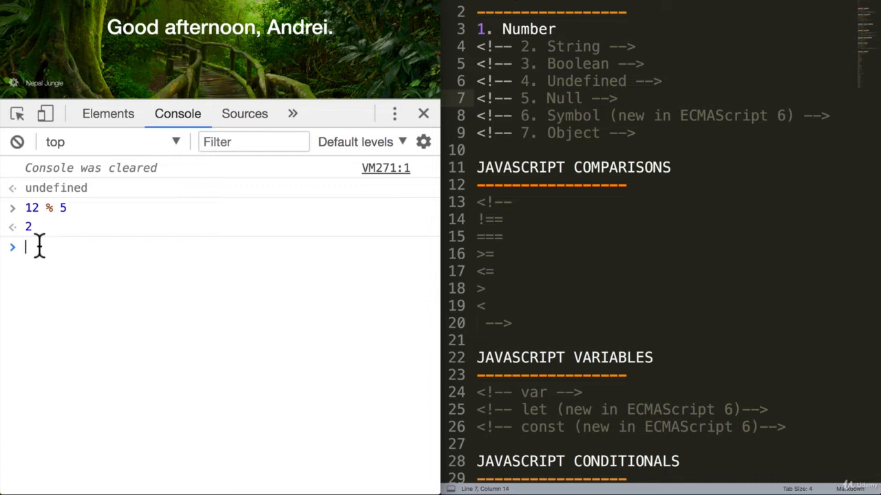
Step: Evaluate 12 % 9 in the console, discarding the suggested 5, giving 3
type("12")
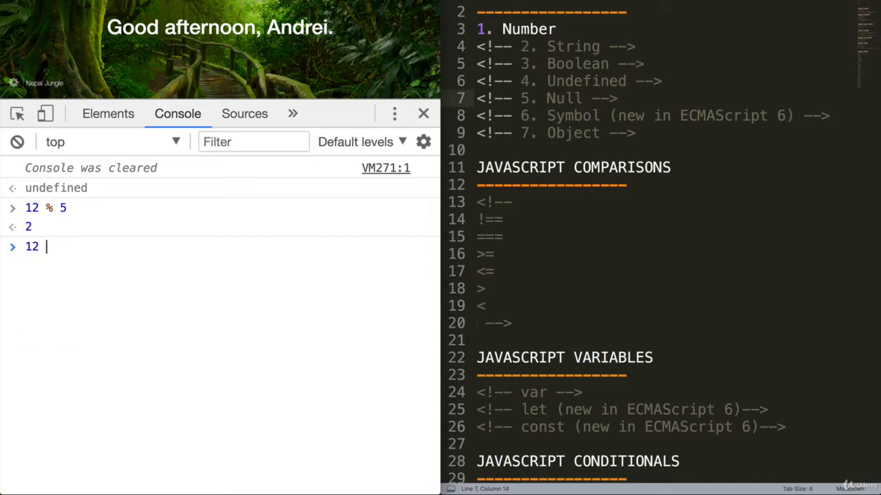
type("% 5")
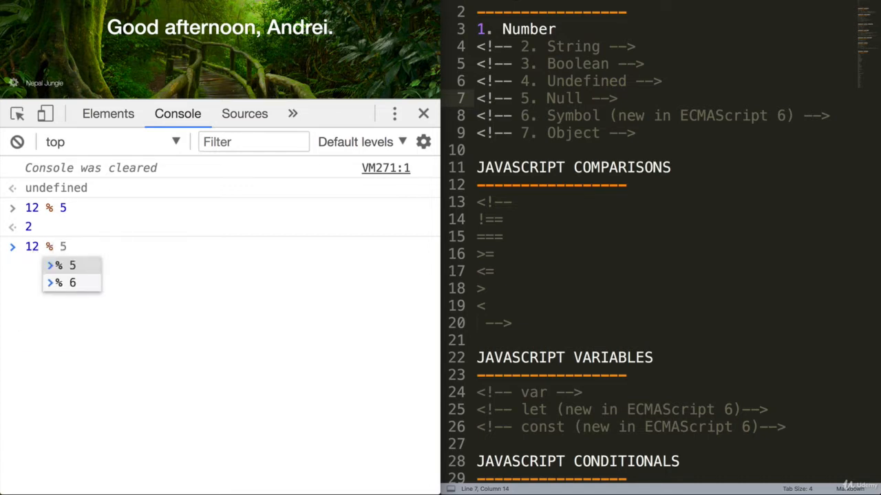
key("Backspace")
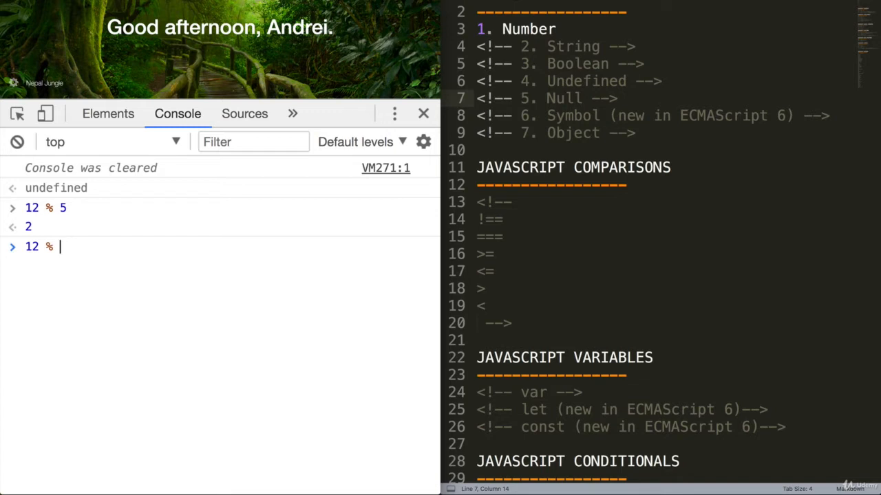
type(" 9")
key("Enter")
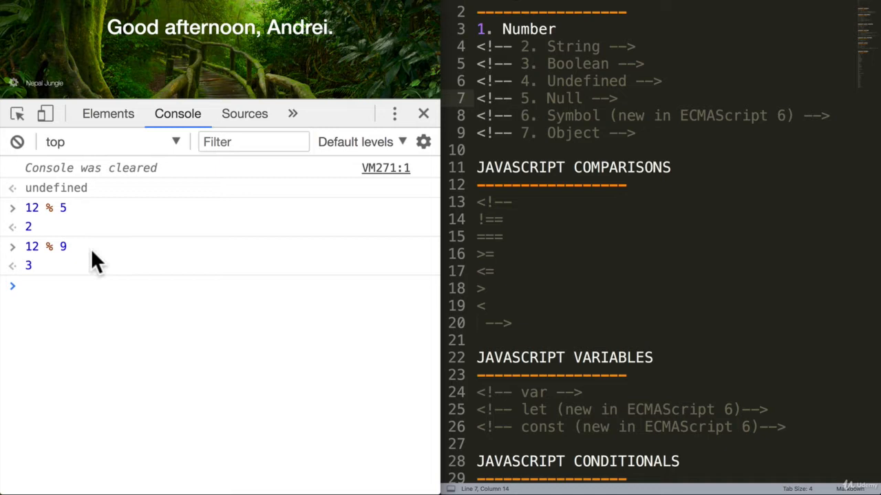
mouse_move(540, 42)
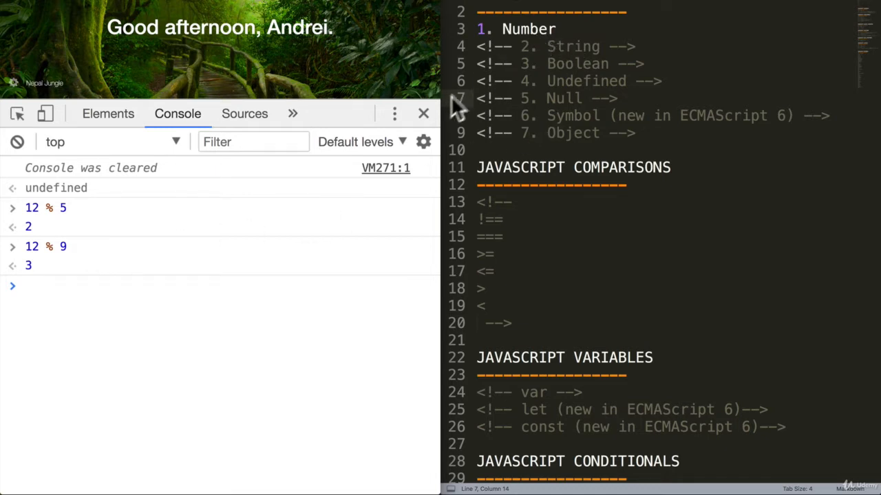
mouse_move(227, 348)
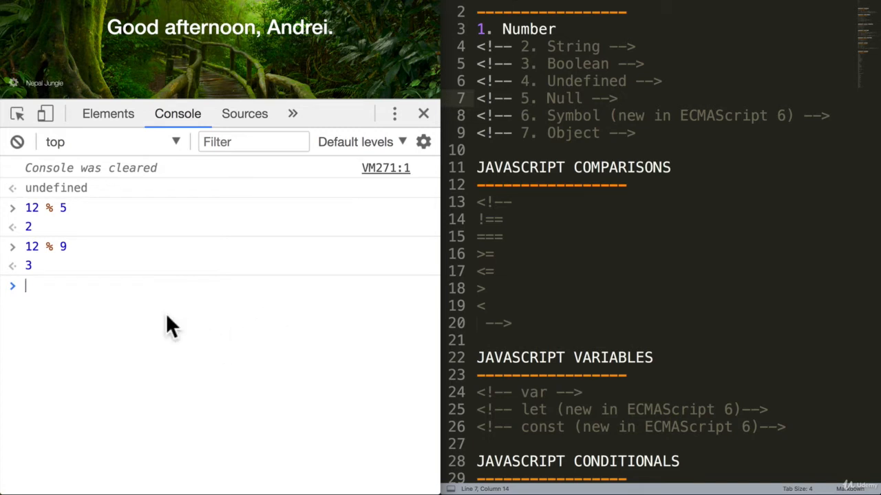
mouse_move(622, 111)
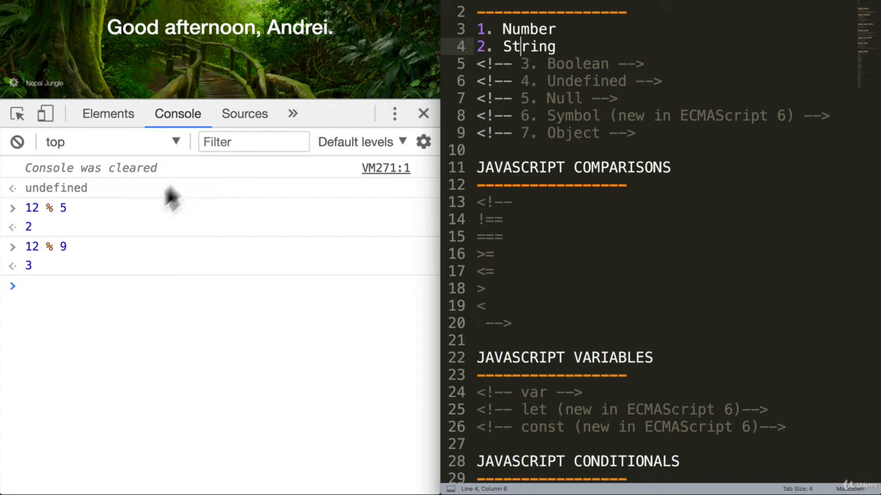
mouse_move(152, 219)
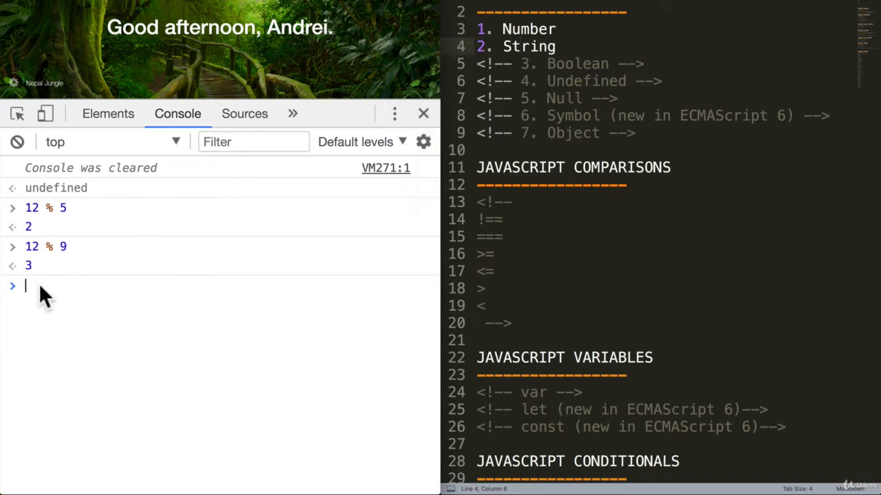
mouse_move(38, 285)
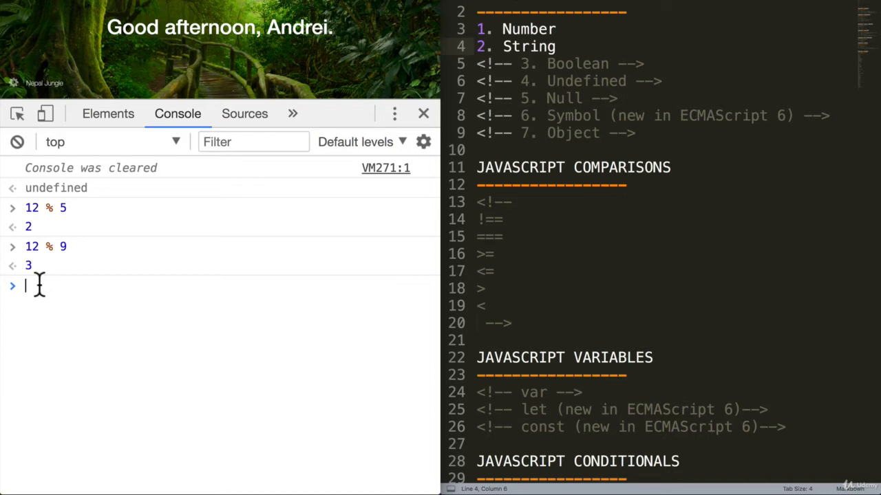
Step: Enter "Bob", "Andrei" and 'Sally', each echoed as a double-quoted string, then type clear()
type("\"\"")
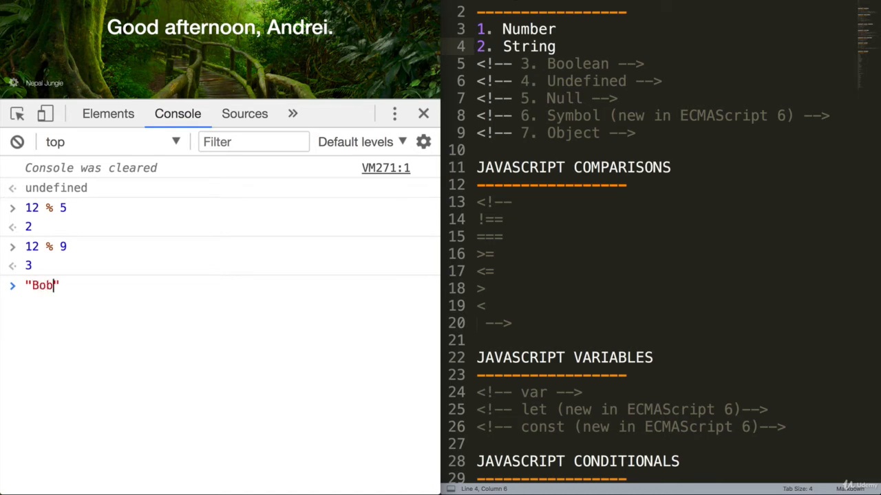
type("A")
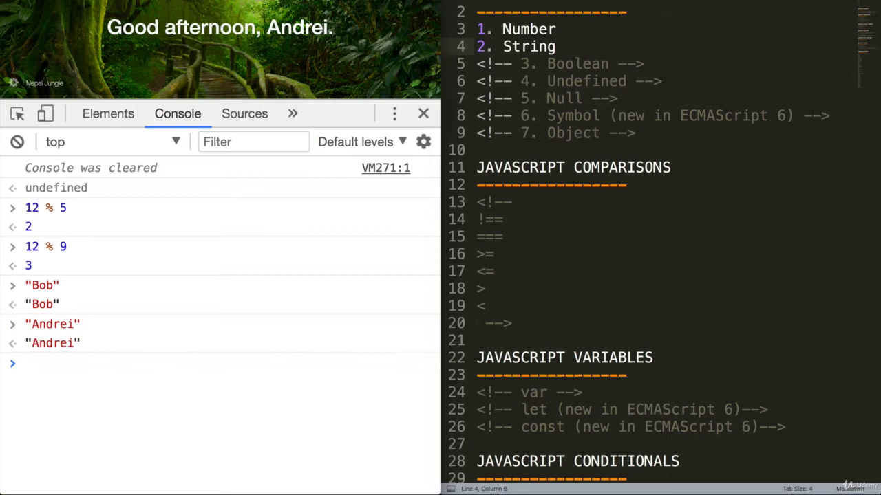
type("'")
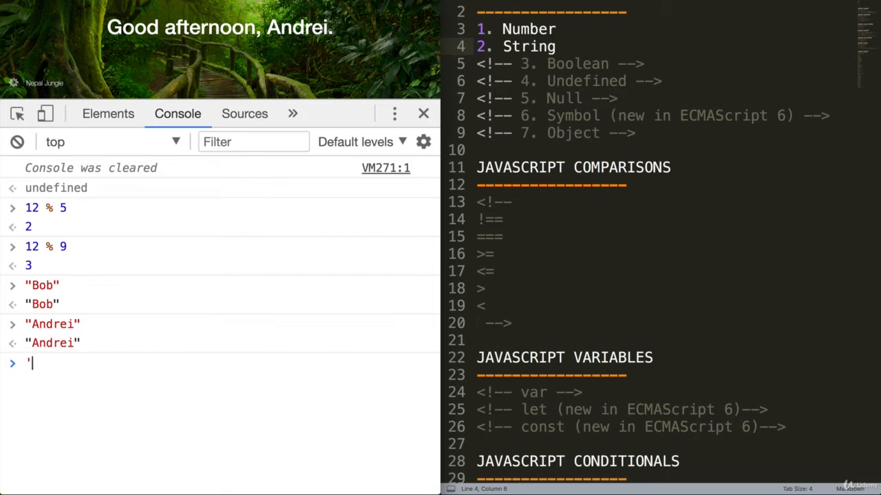
type("Sall")
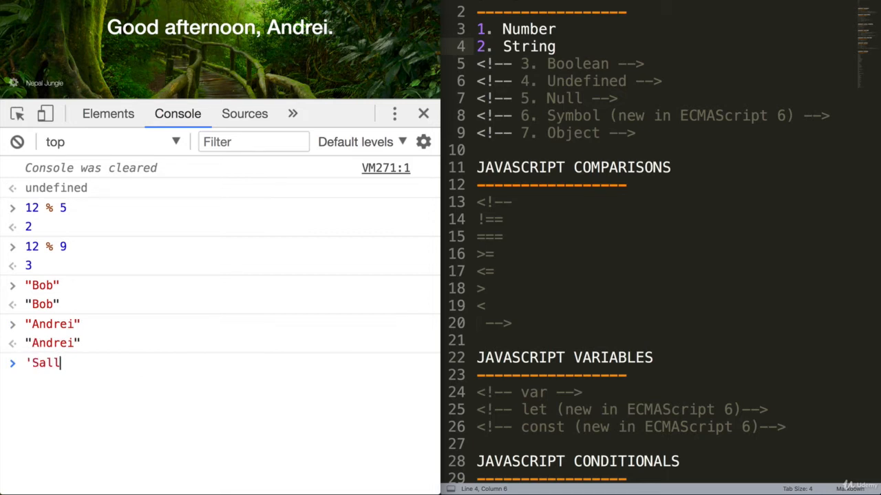
key("Enter")
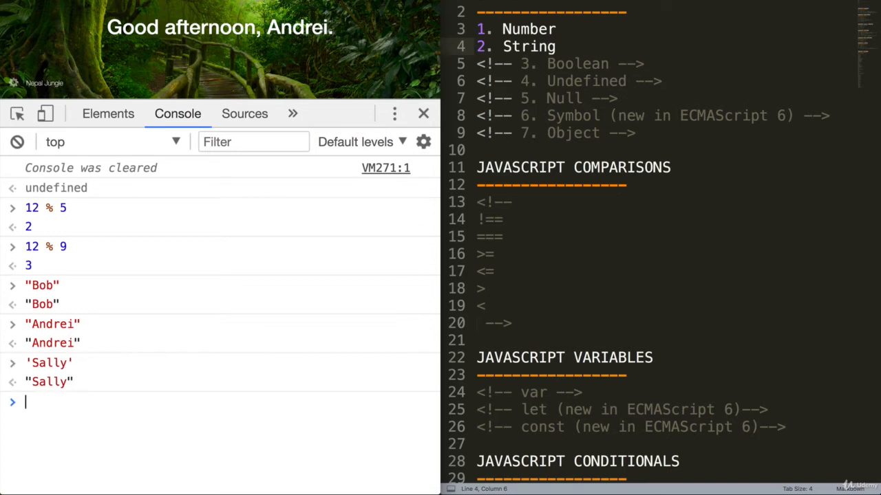
mouse_move(55, 286)
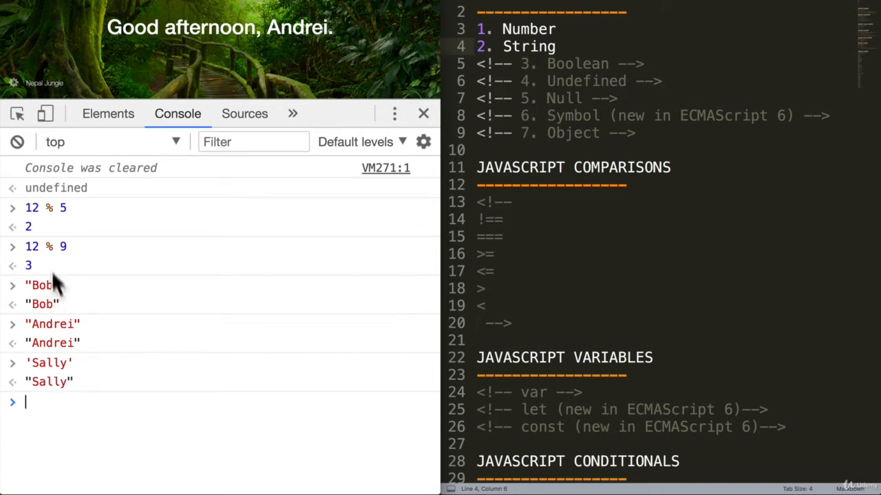
mouse_move(62, 361)
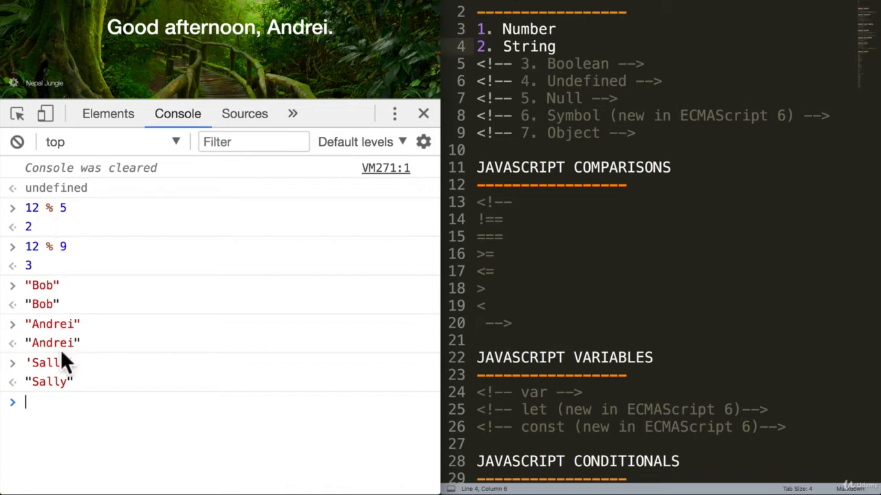
type("clear()")
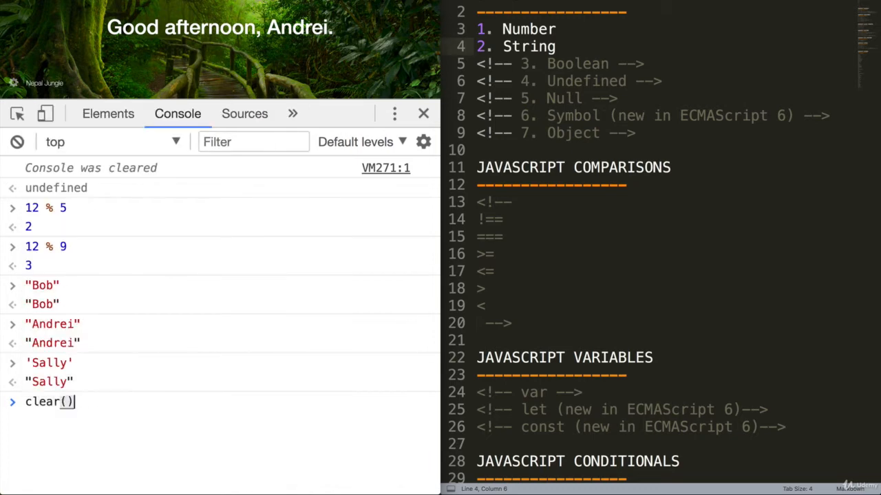
Step: Clear the console and concatenate "Hello" + "There!" to get "HelloThere!"
key("Enter")
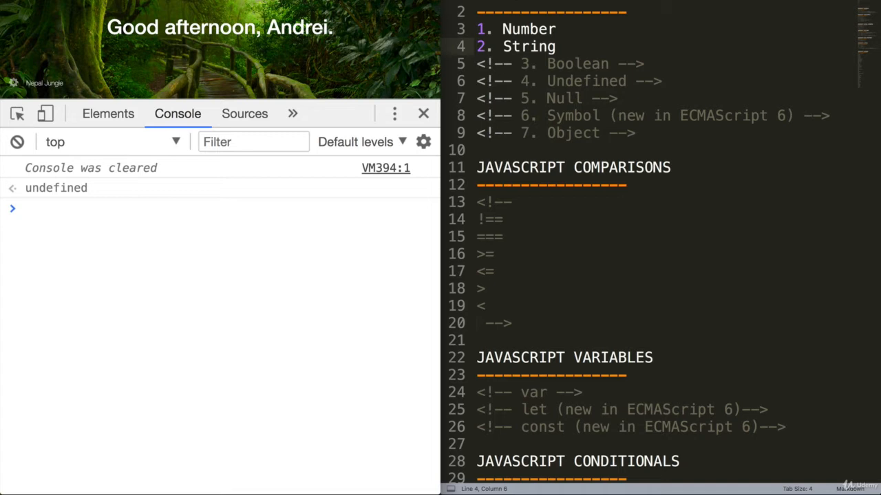
type("\"Hel")
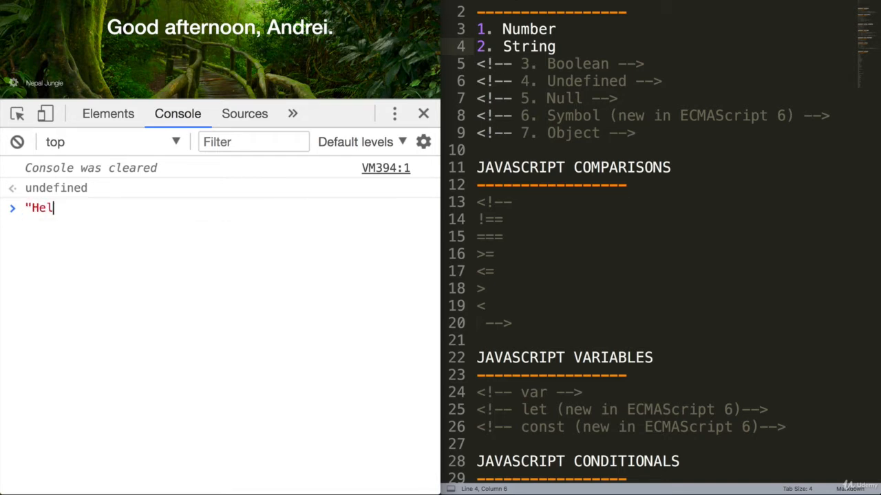
type("lo")
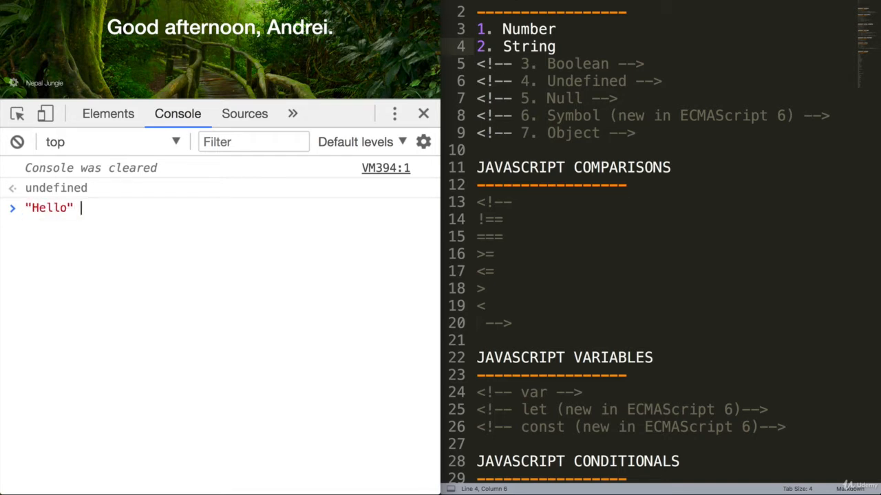
type("+ \"T")
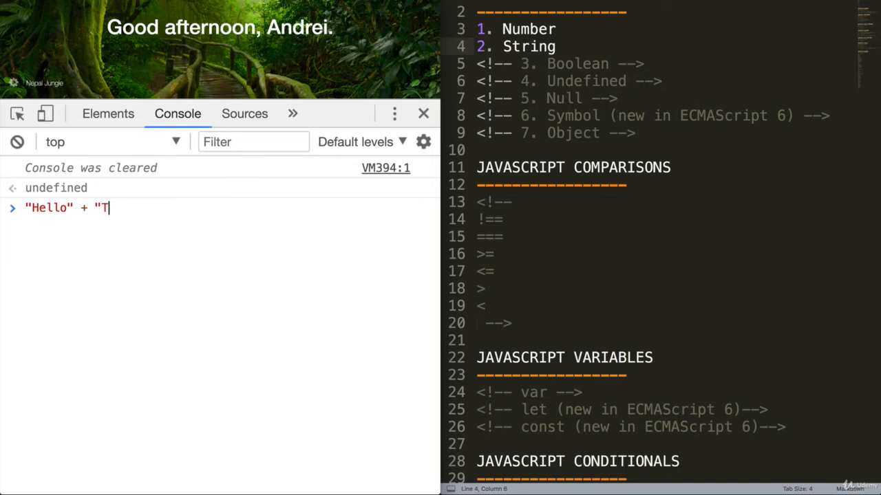
type("here")
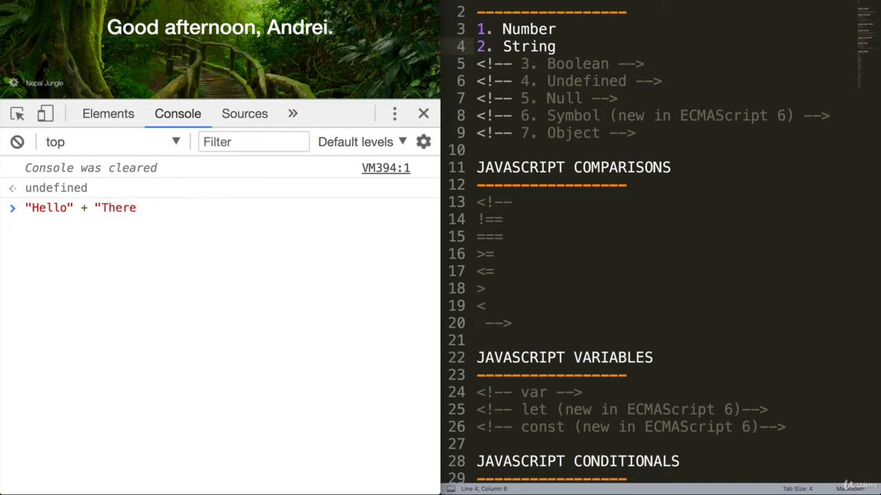
key("Enter")
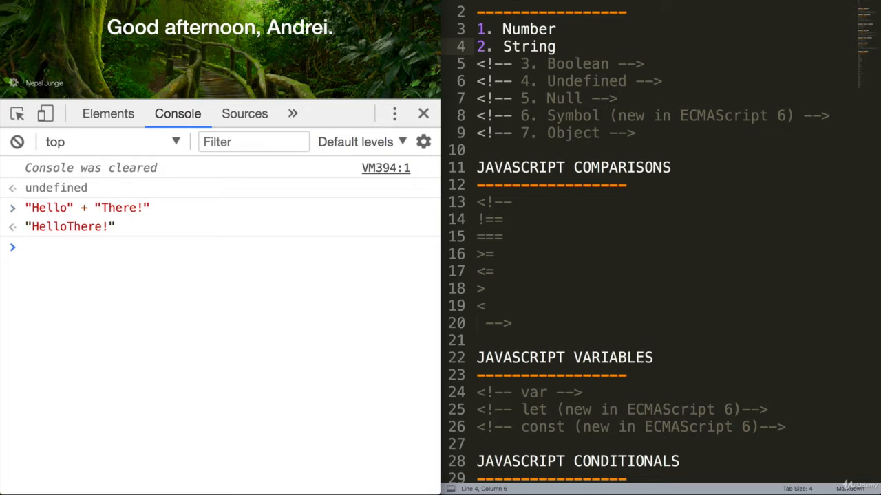
mouse_move(108, 210)
type("\"Hello \" +")
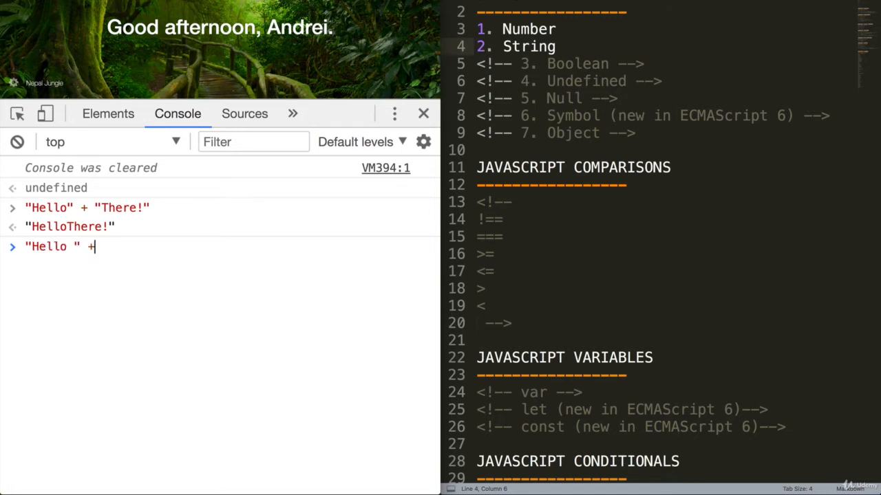
Step: Concatenate "Hello " + "there!" to get "Hello there!" with a space
type("\"there!")
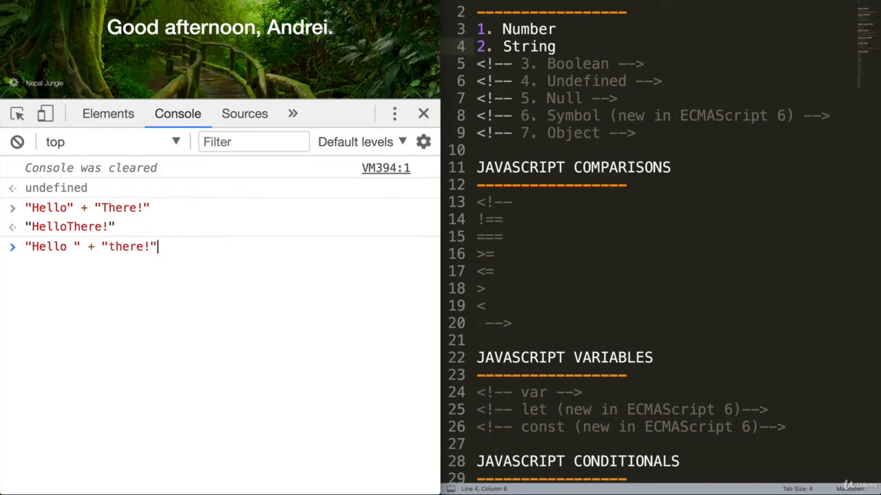
key("Enter")
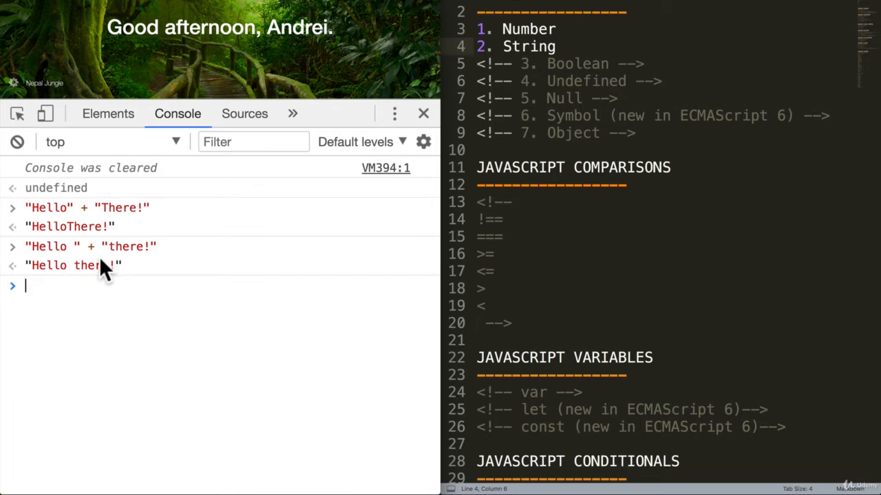
mouse_move(121, 275)
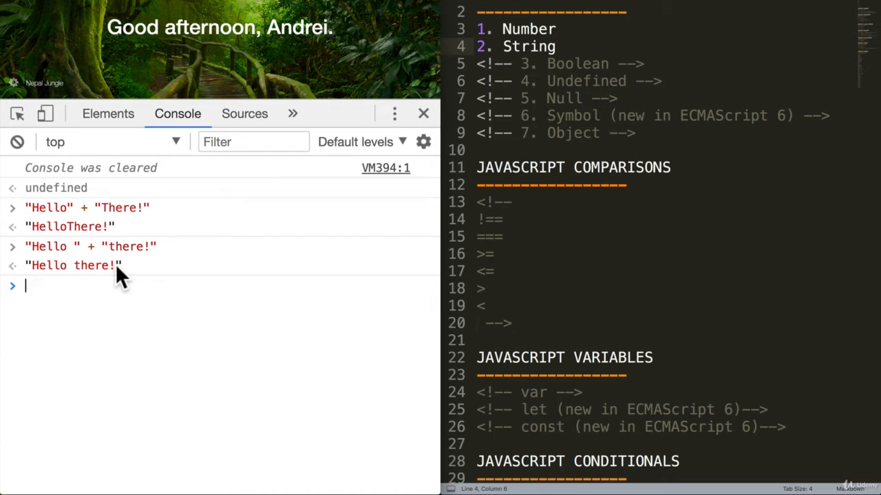
mouse_move(193, 295)
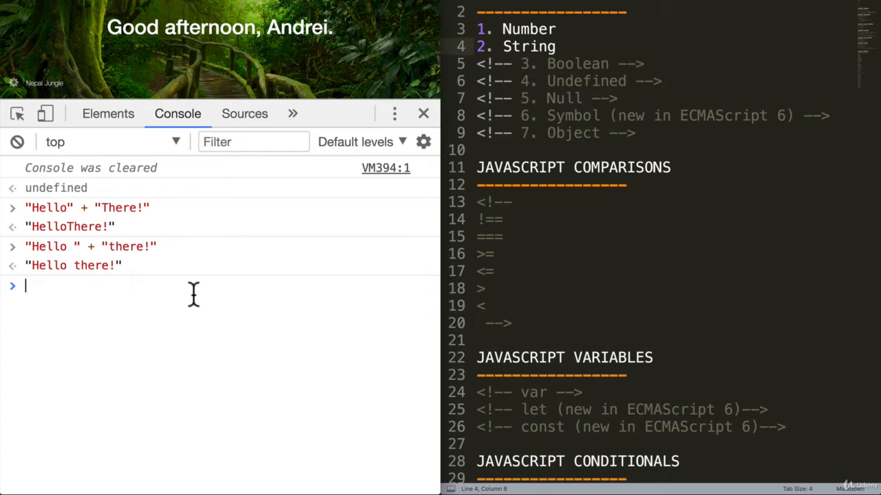
mouse_move(143, 294)
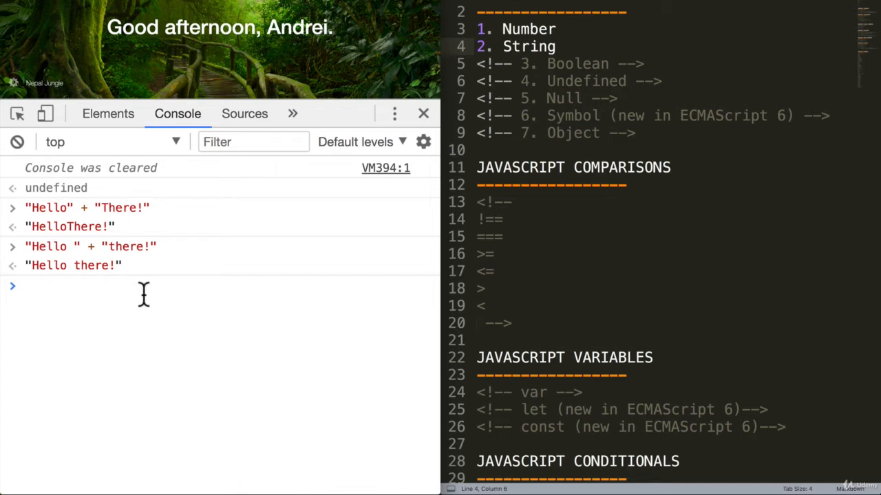
Step: Evaluate "This isn't very nice" fine, then the single-quoted version raising a syntax error
type("\"This")
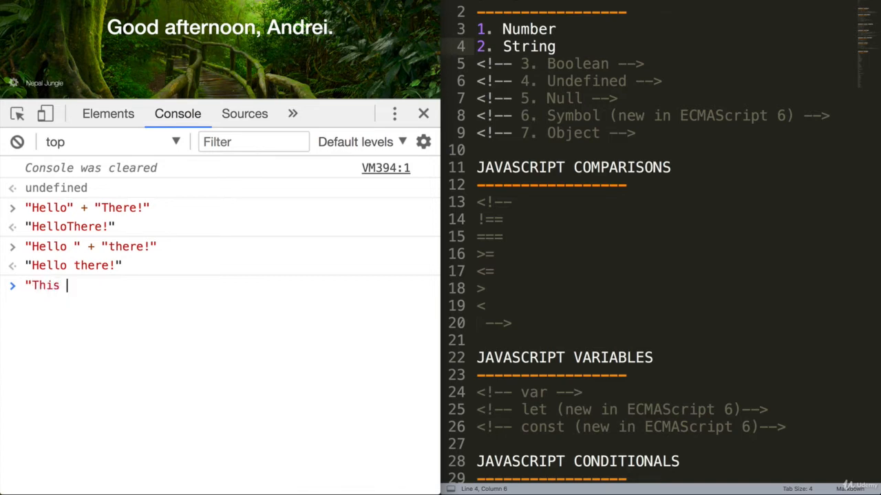
type("isn't")
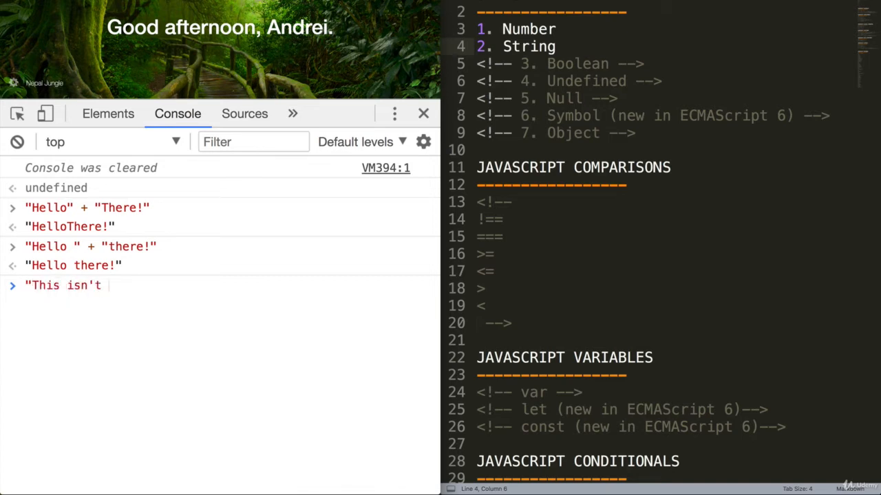
type("very nice")
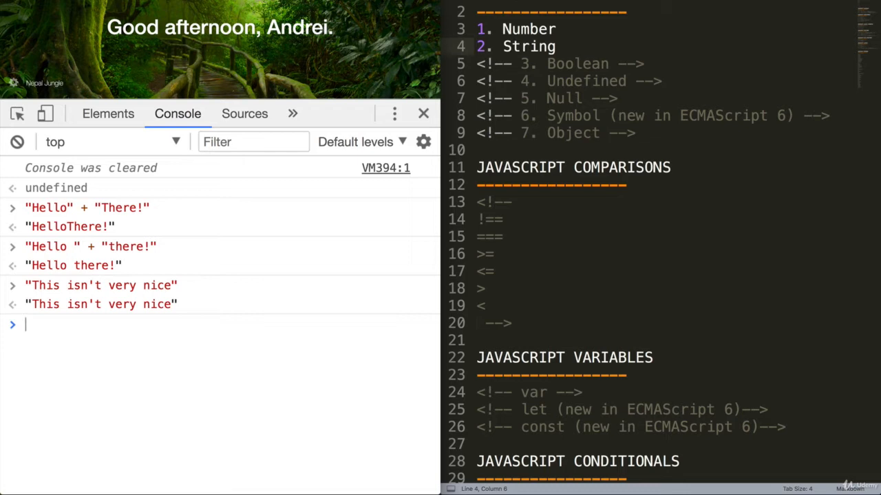
type("'Sally'")
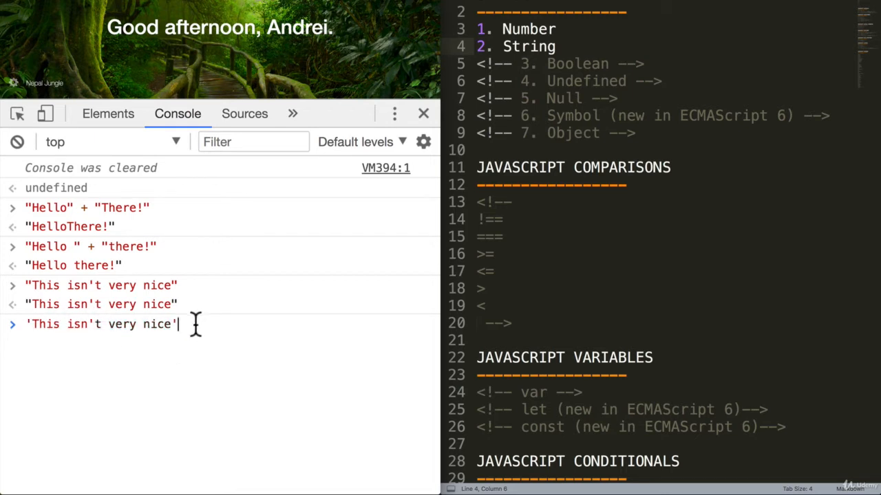
key("Enter")
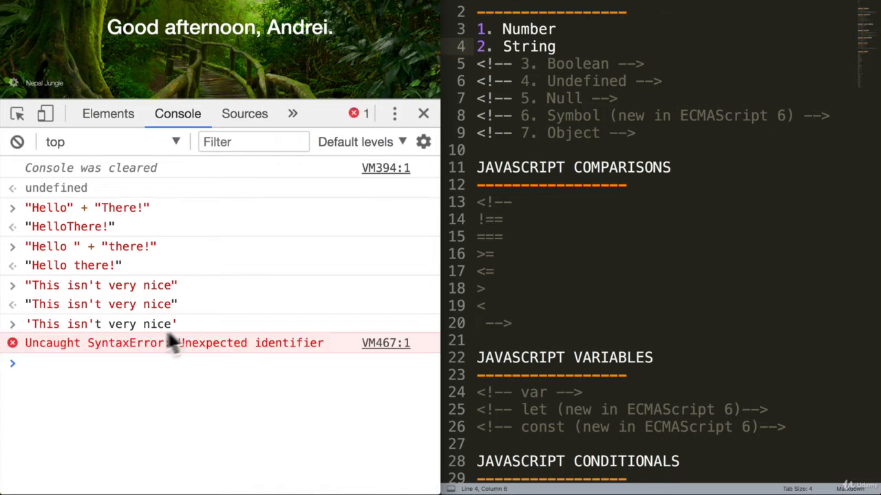
mouse_move(93, 330)
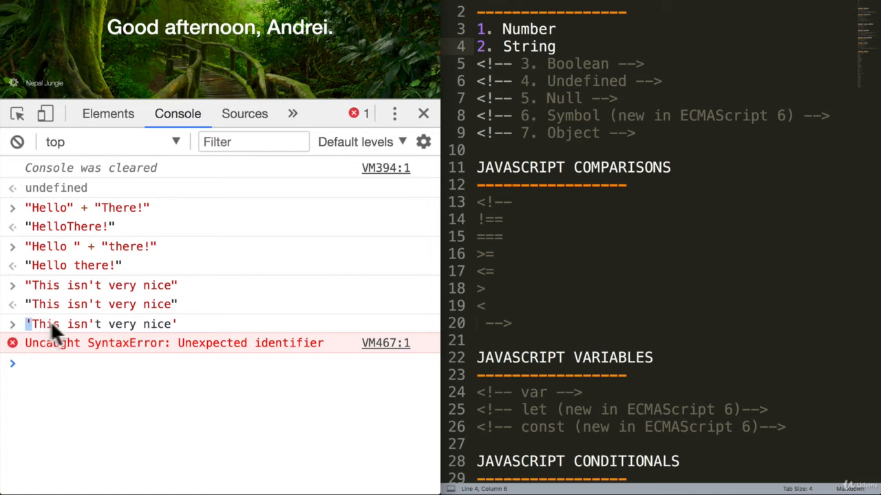
mouse_move(88, 331)
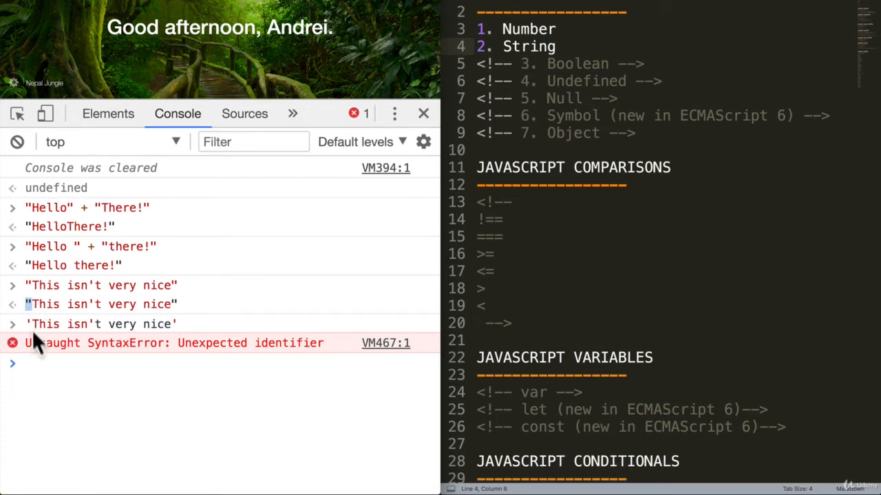
mouse_move(41, 368)
type("\"This isn't very n\"ice\"")
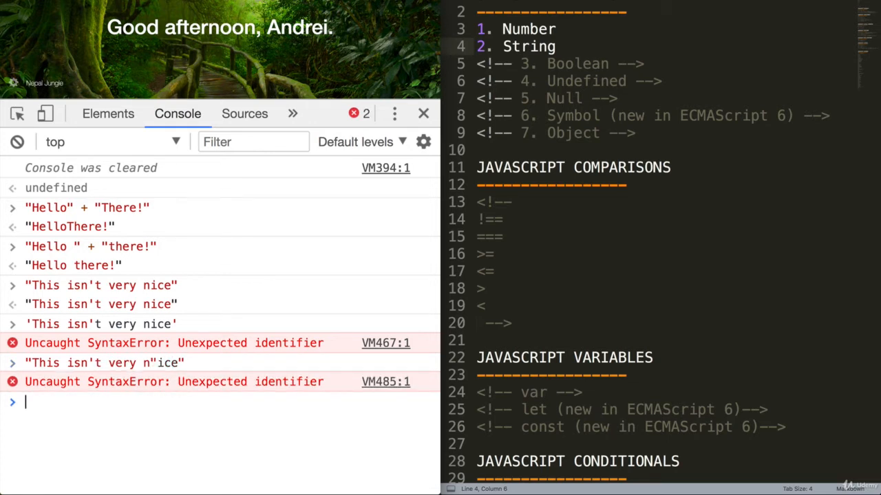
mouse_move(16, 142)
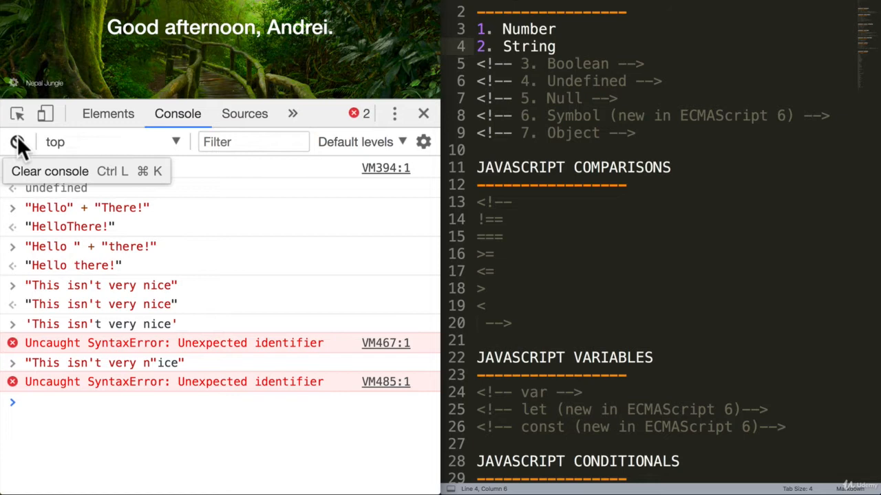
Step: Clear the console and enter the mismatched-quote string "This isn't very n"ice"
left_click(17, 142)
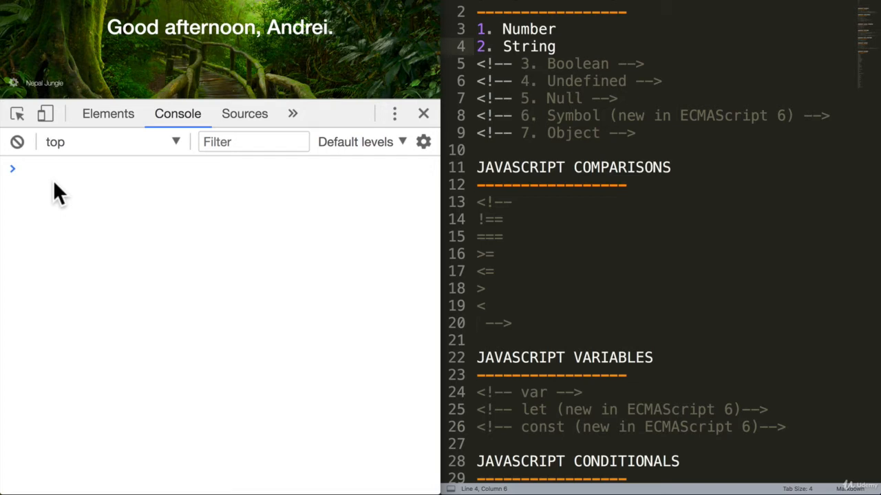
type("\"This isn't very n\"ice\"")
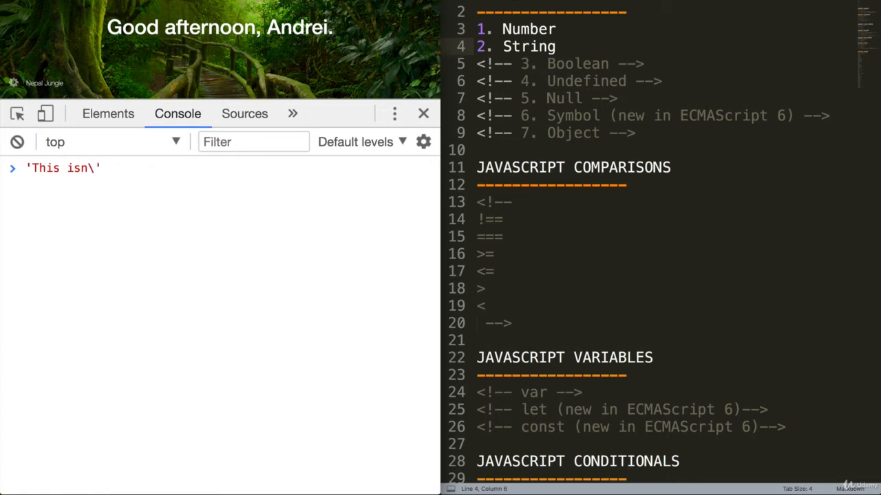
type("t")
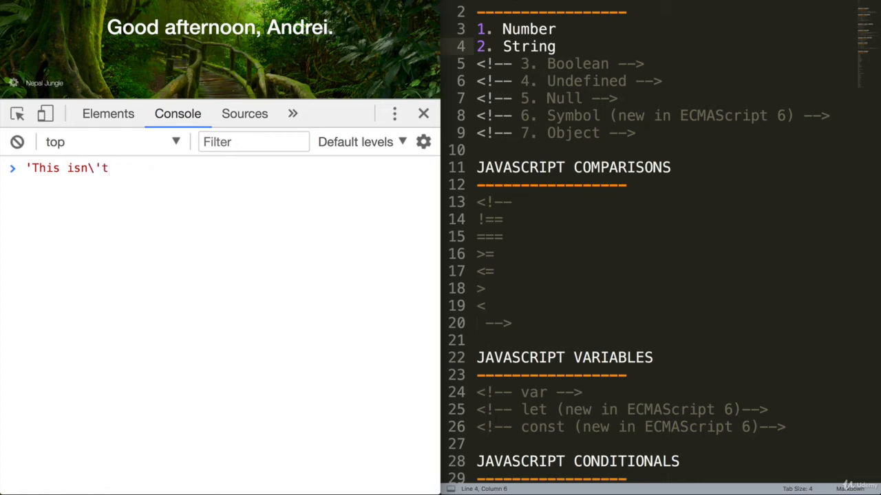
type("very ni")
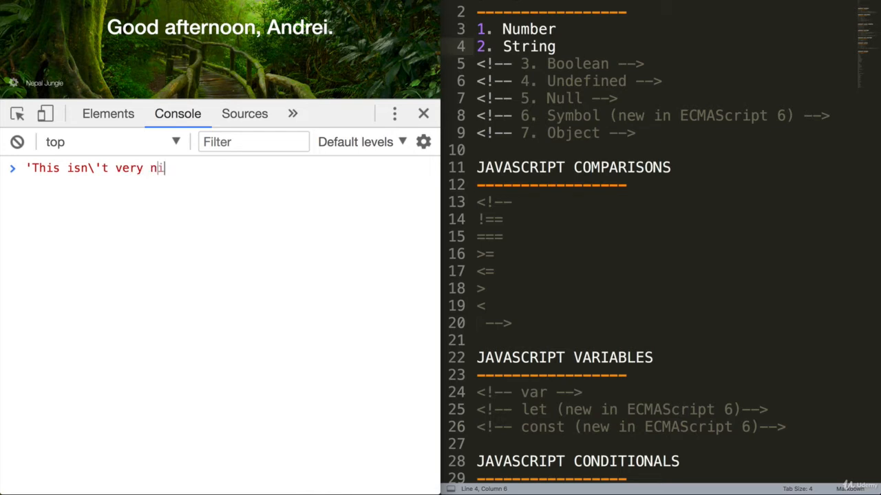
type("ce\"")
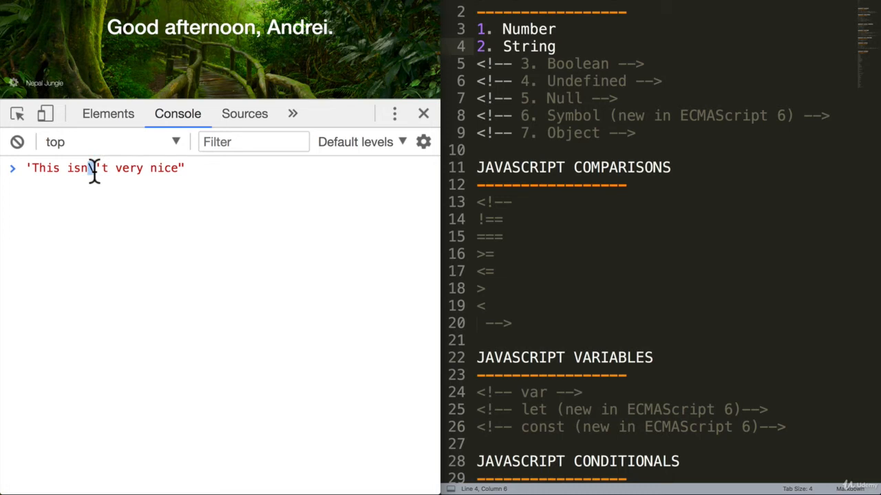
mouse_move(93, 172)
type("\\")
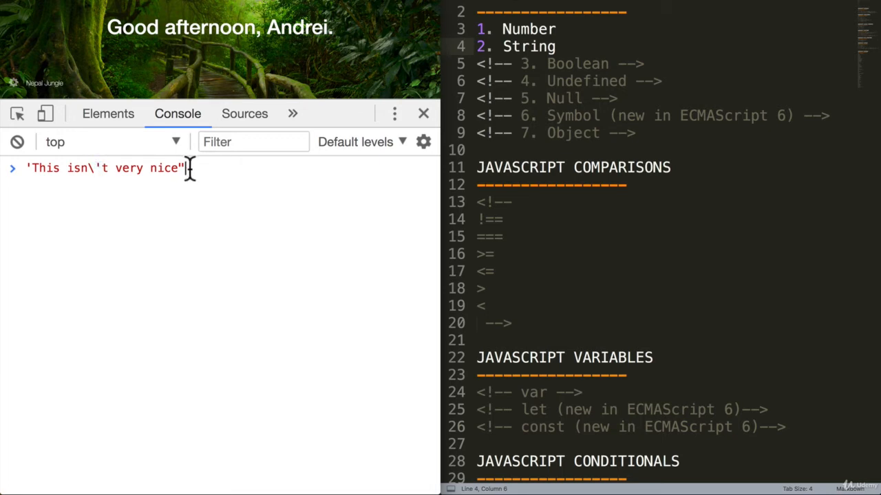
Step: Run the mismatched string to an Invalid token error, then the escaped 'This isn\'t very nice' successfully
key("Enter")
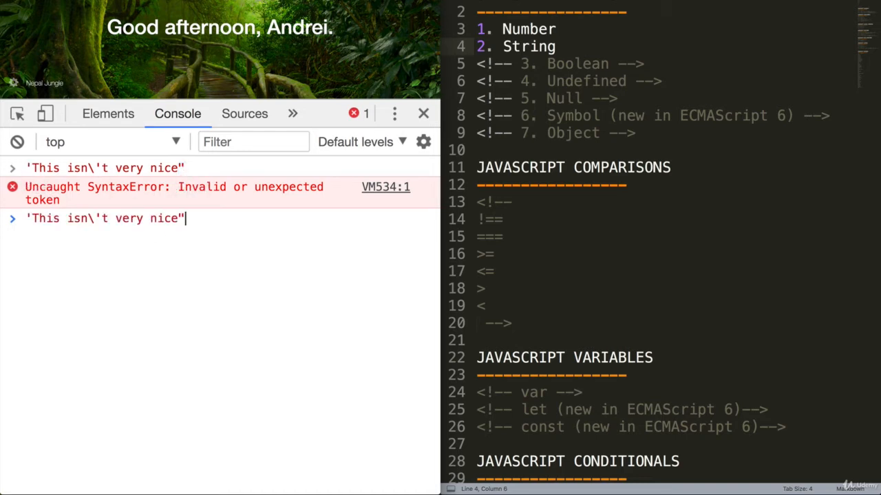
type("'")
key("Enter")
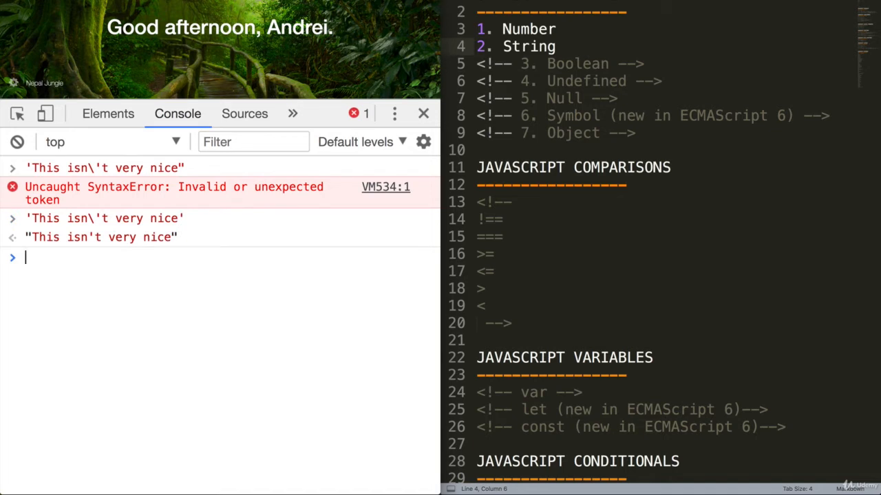
mouse_move(143, 234)
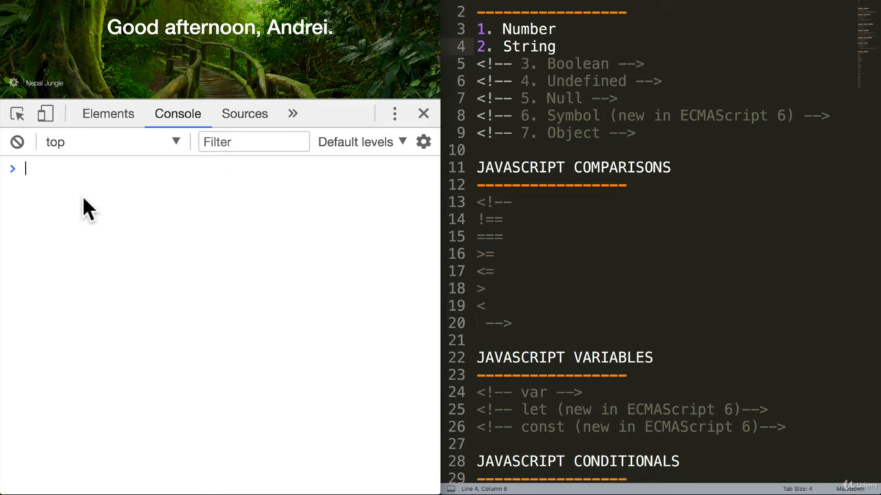
Step: Evaluate 10 + "34" in the console, getting the concatenated string "1034"
type("10 +")
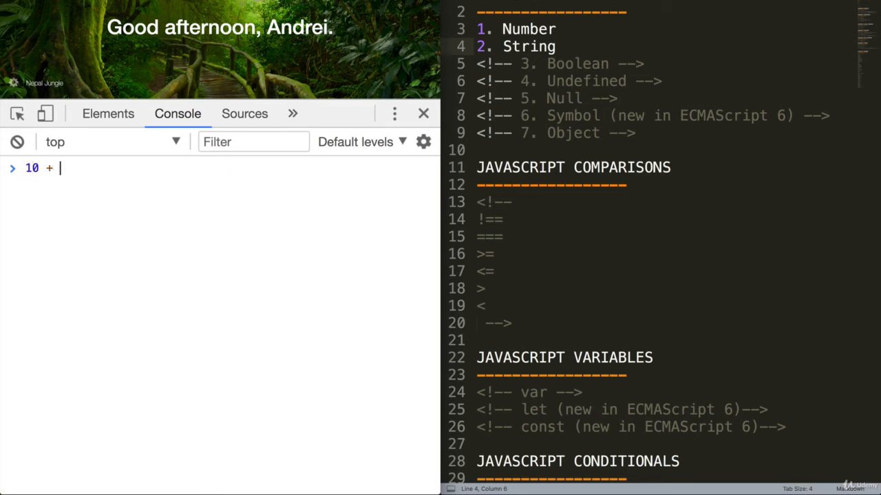
type("\"")
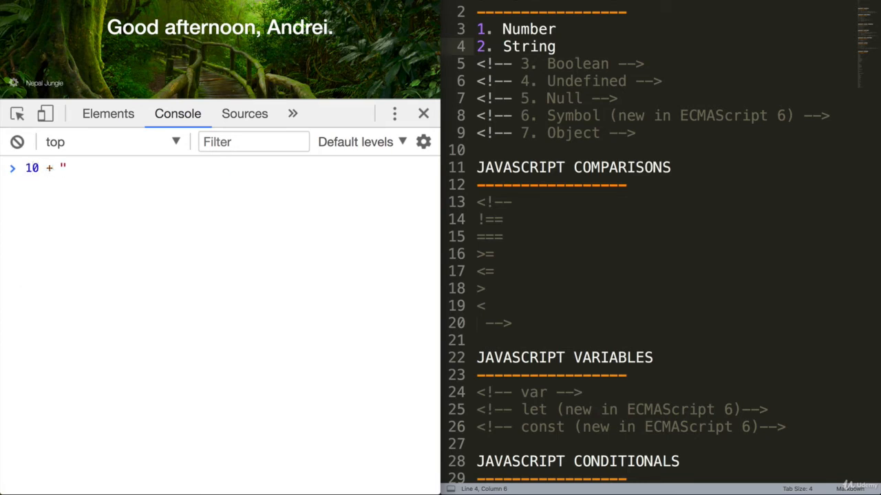
type("34")
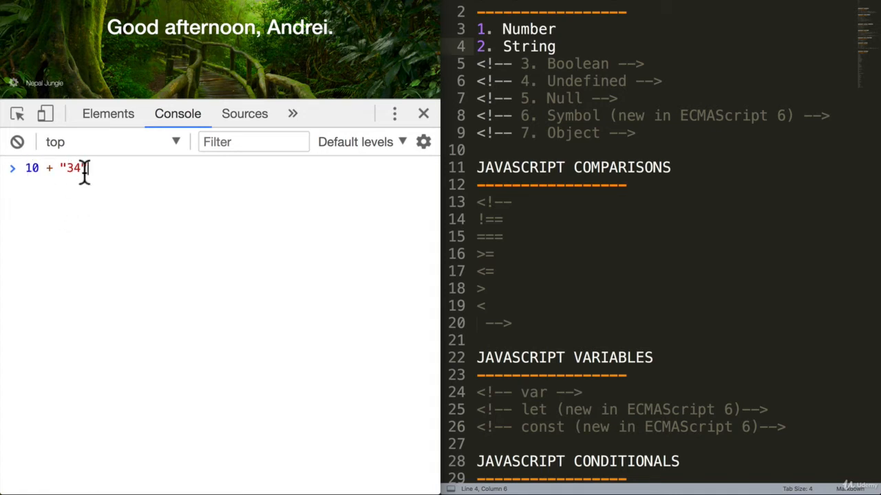
type("\"")
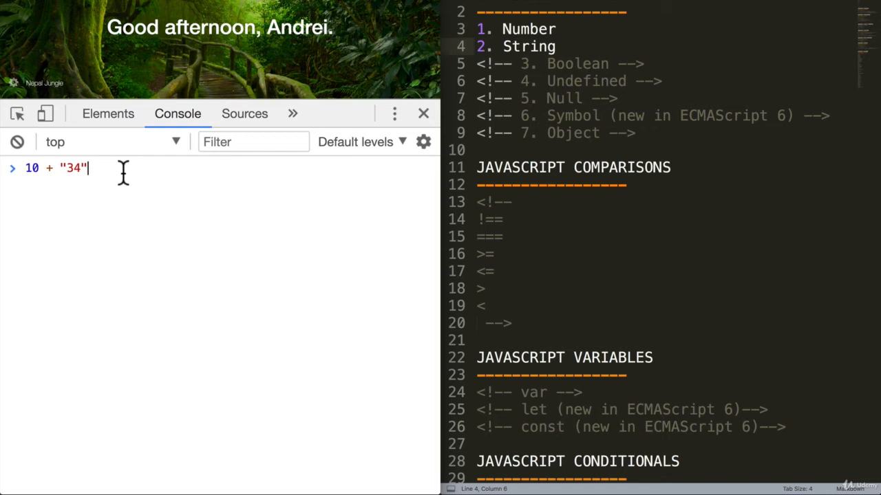
key("Enter")
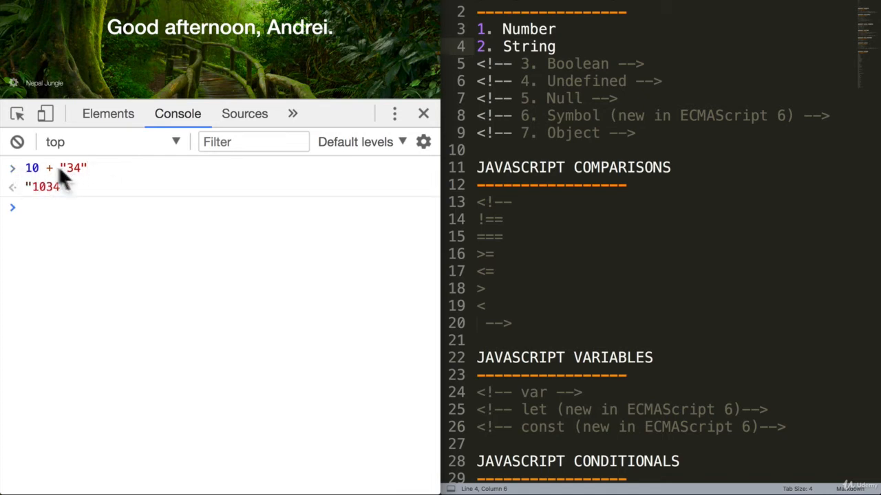
mouse_move(90, 185)
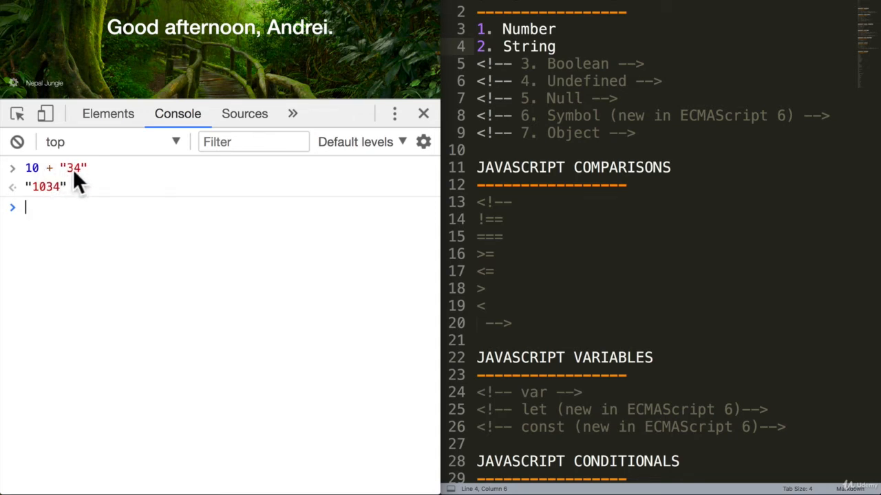
mouse_move(28, 180)
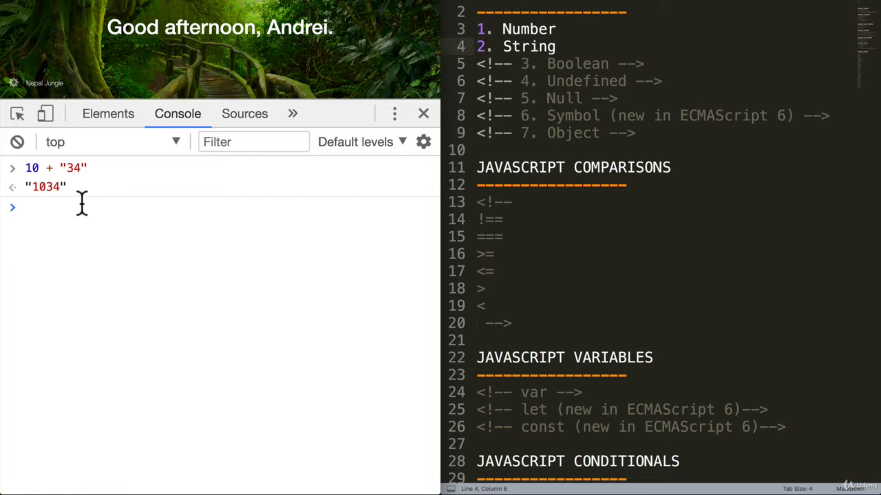
mouse_move(86, 212)
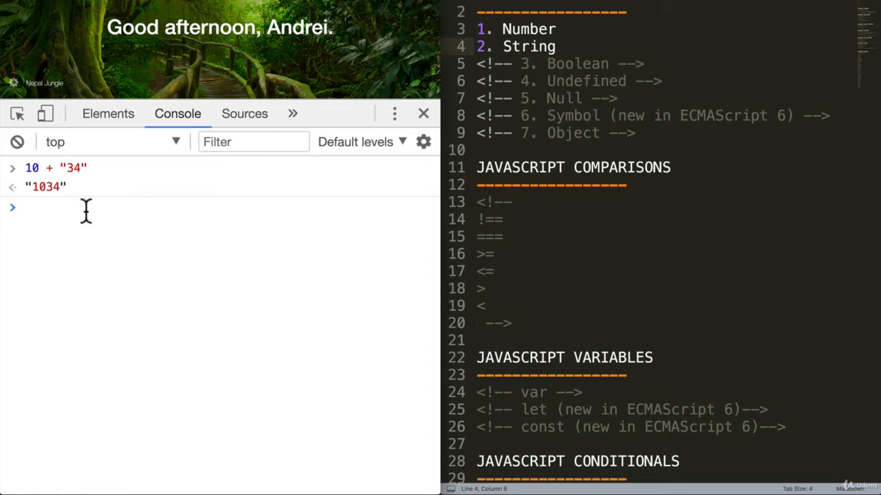
Step: Evaluate 10 - "3" in the console to get the coerced number 7
type("10 - \"")
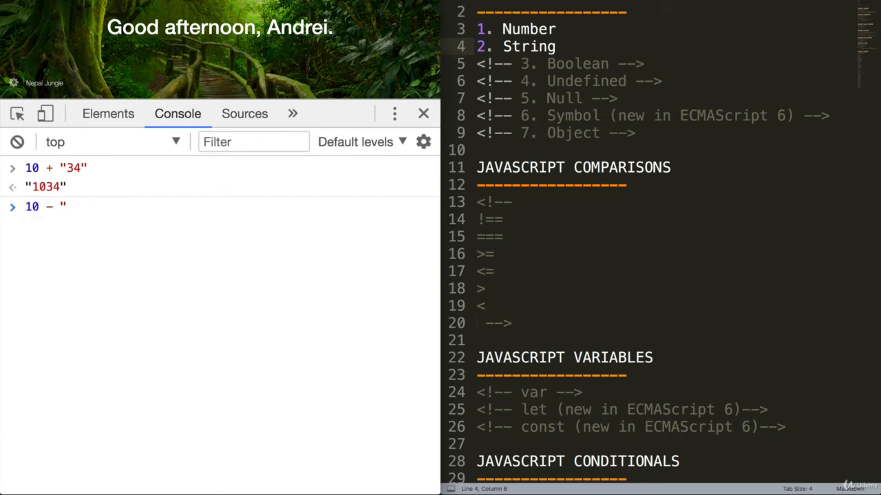
type("3\"")
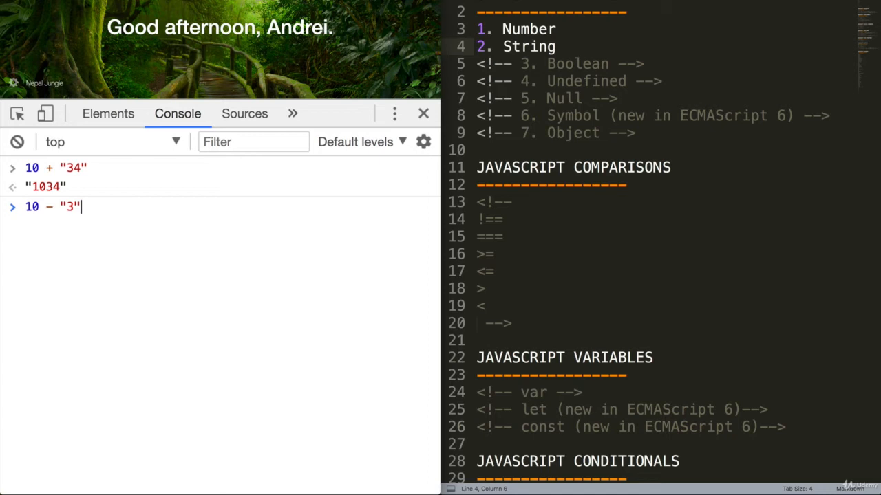
key("Enter")
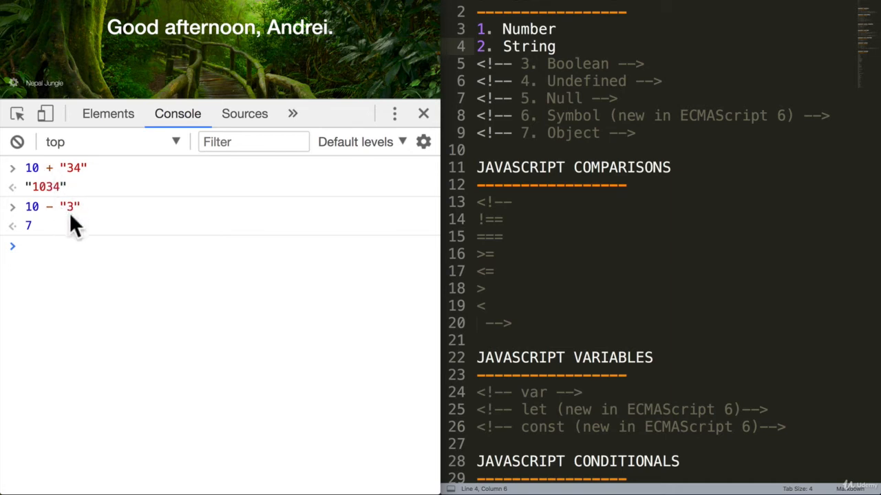
Step: Evaluate "hello" - "bye" in the console, yielding NaN
type("\"This isn't very n\"ice\"")
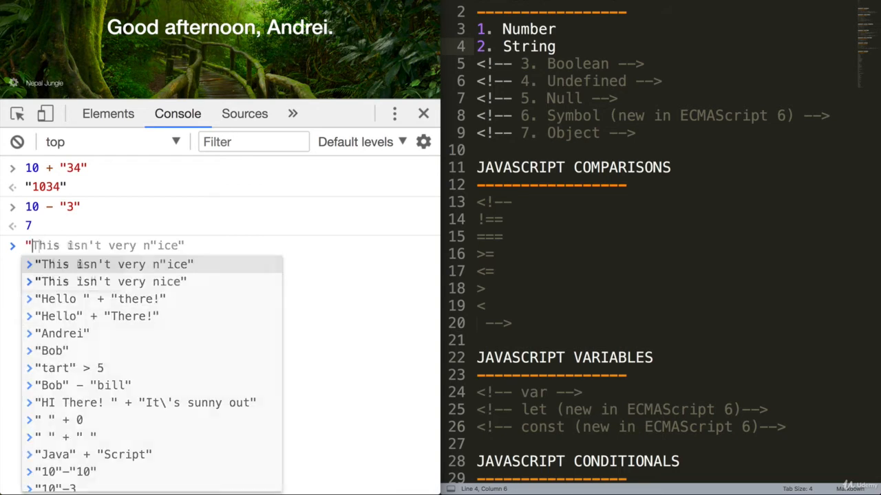
type("\"hello\"")
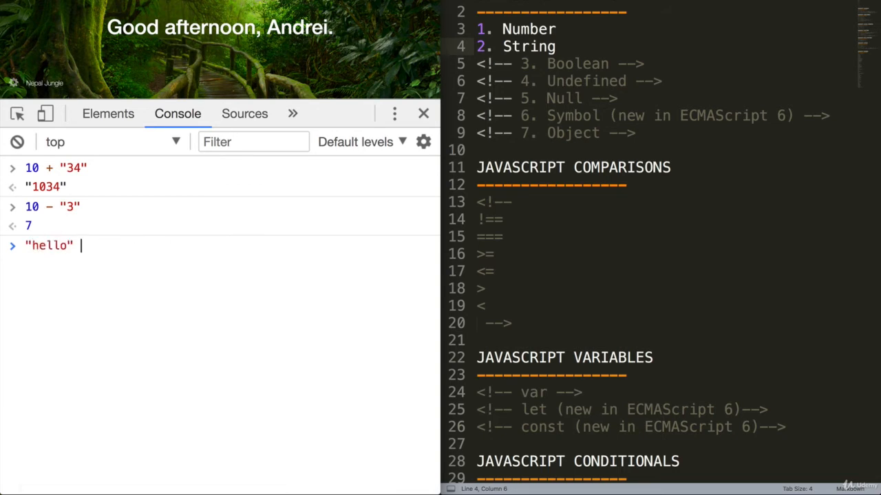
type("- \"bye")
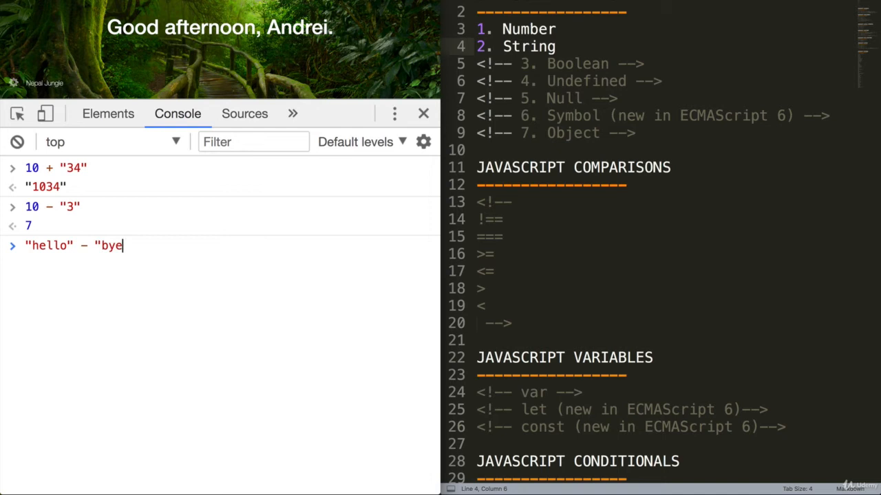
key("Enter")
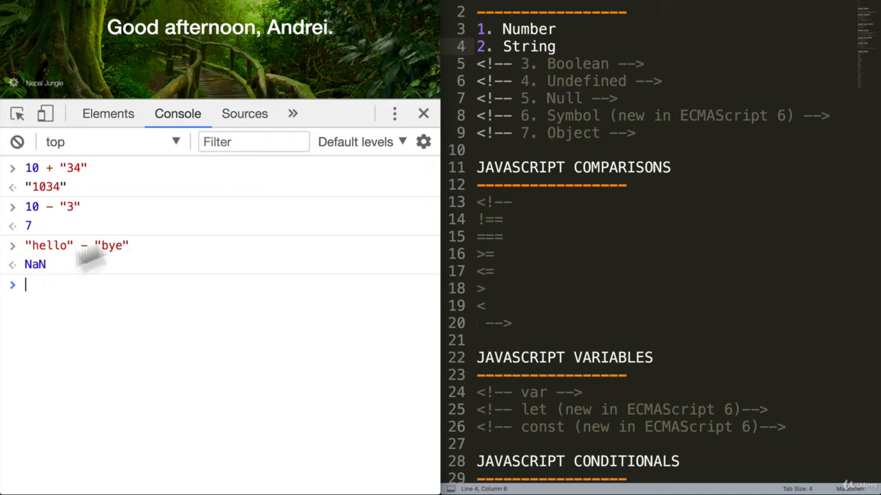
mouse_move(81, 253)
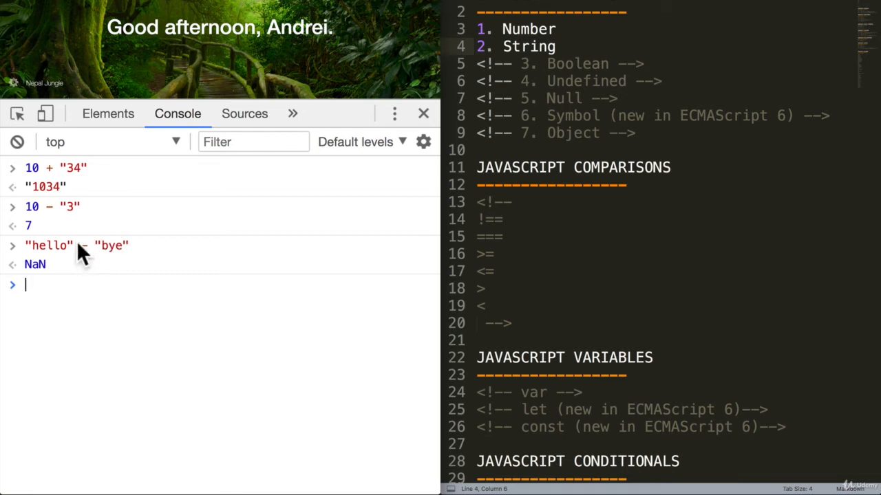
mouse_move(34, 217)
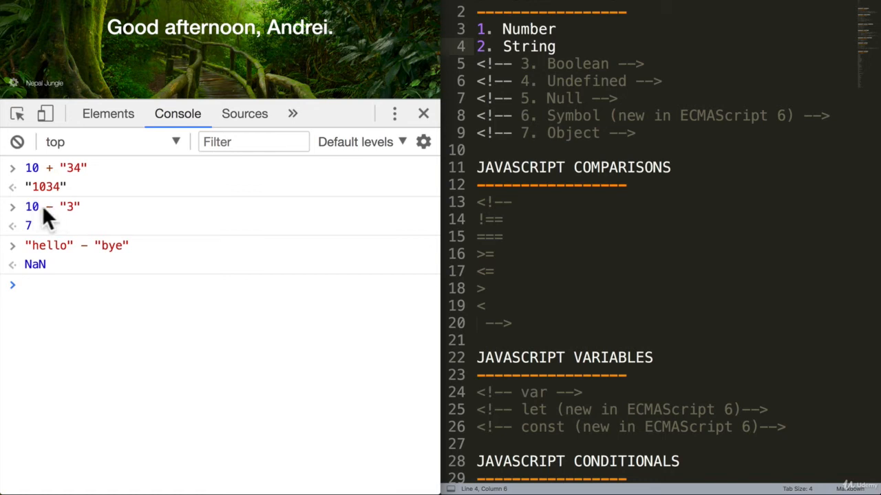
mouse_move(69, 224)
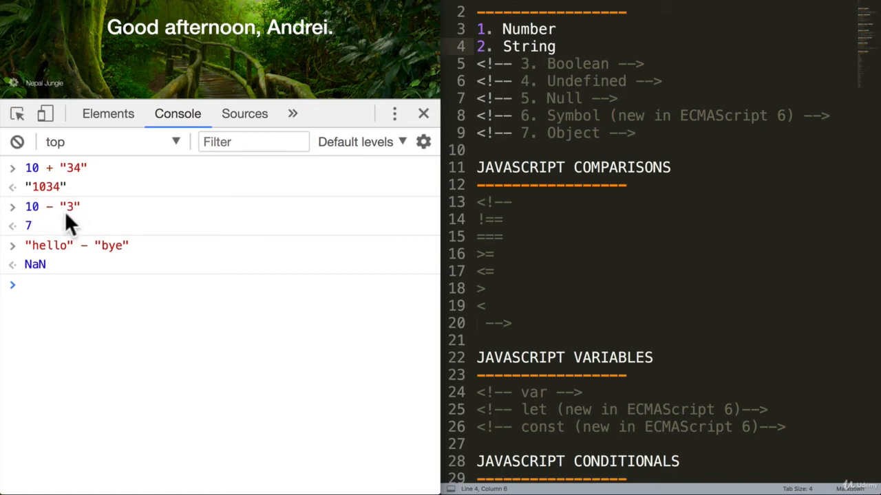
mouse_move(45, 234)
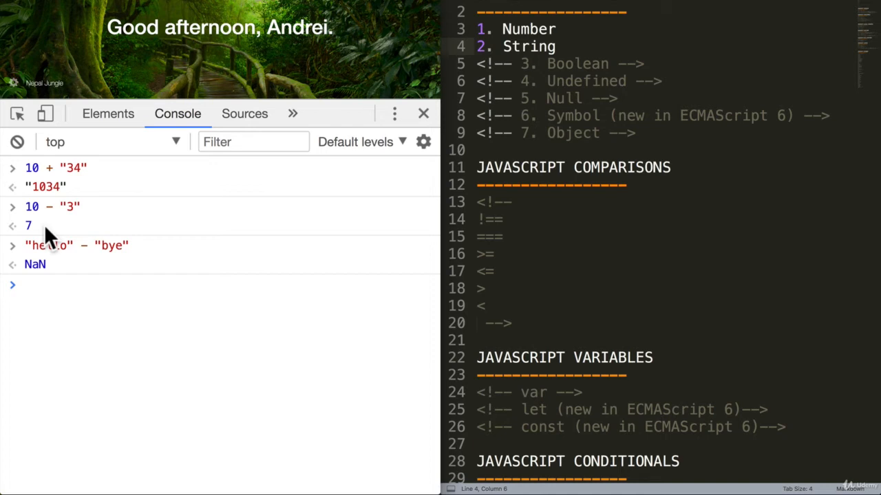
mouse_move(54, 220)
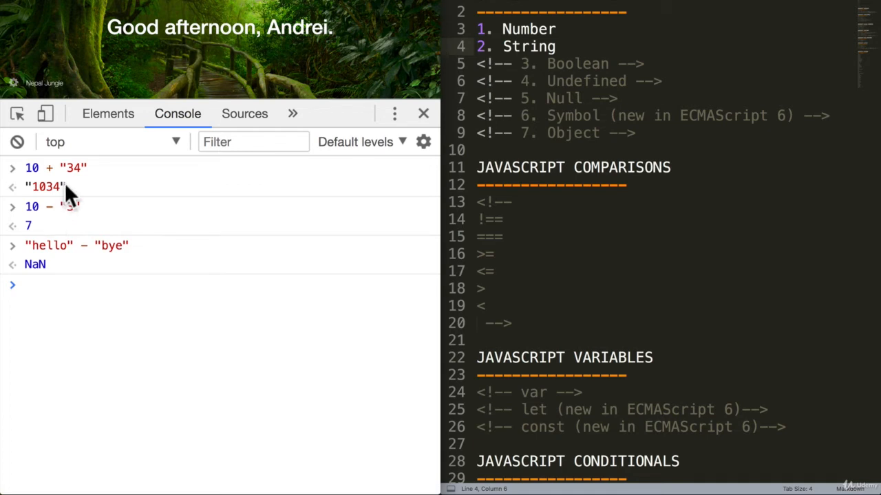
mouse_move(72, 179)
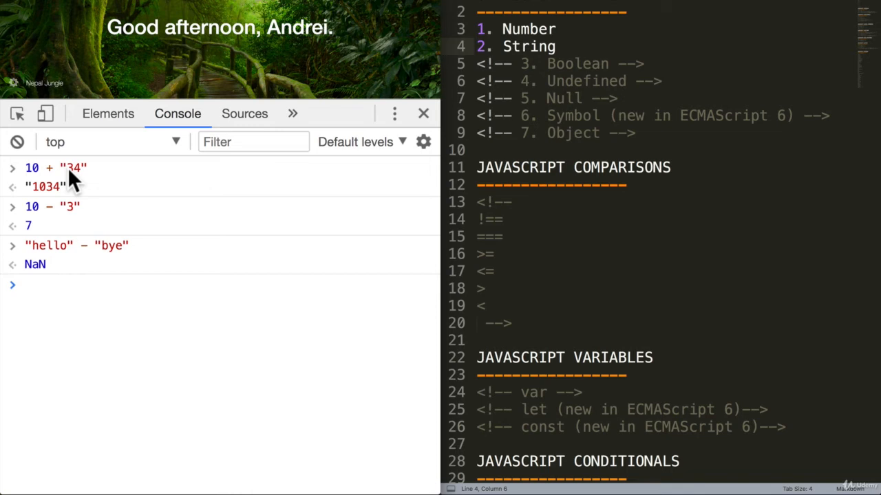
mouse_move(76, 271)
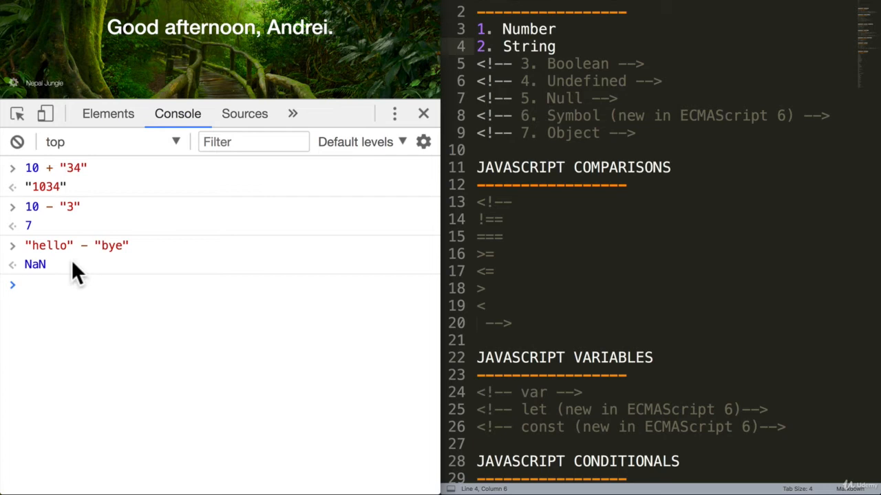
mouse_move(110, 268)
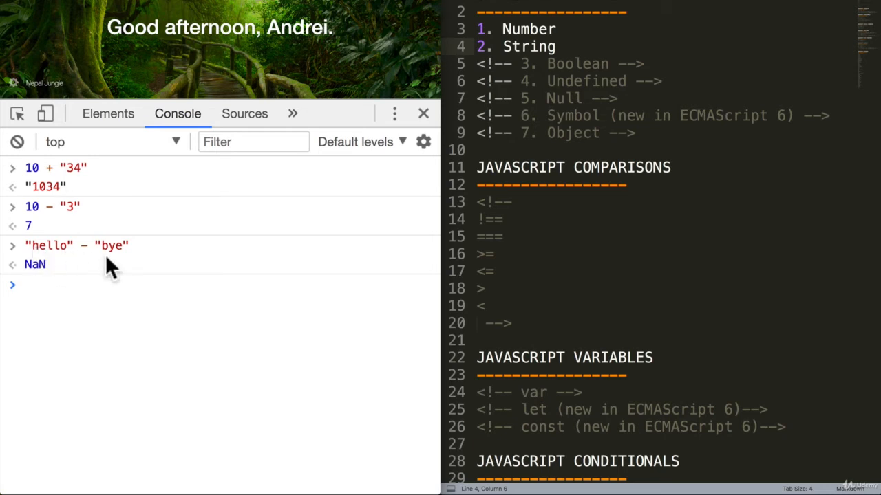
mouse_move(147, 262)
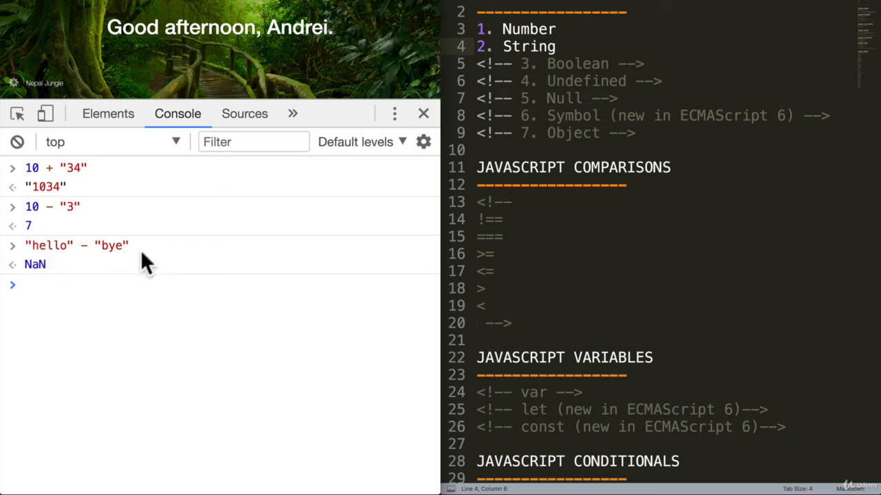
mouse_move(51, 282)
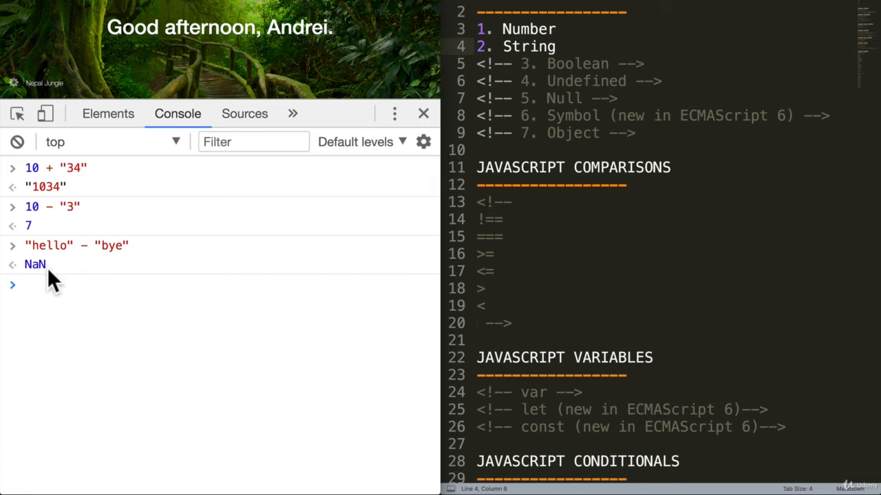
Step: Note the 5 + "34" and NaN examples in the Sublime Text outline
double_click(34, 264)
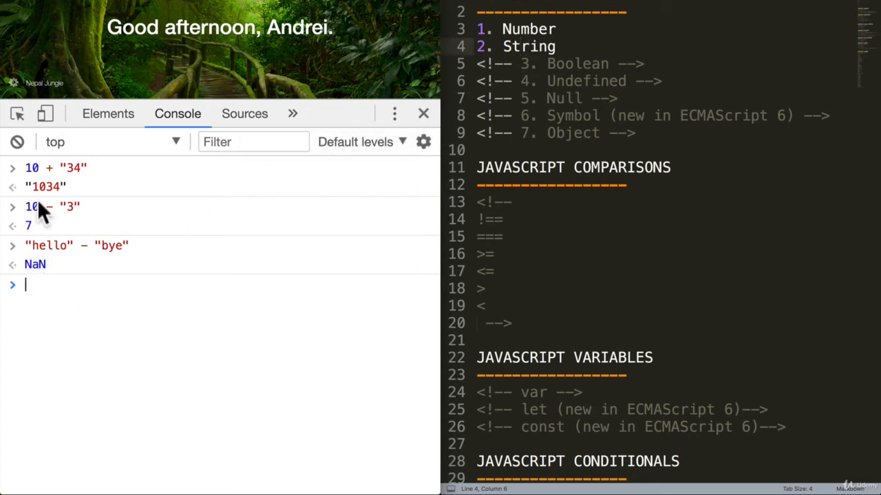
mouse_move(39, 176)
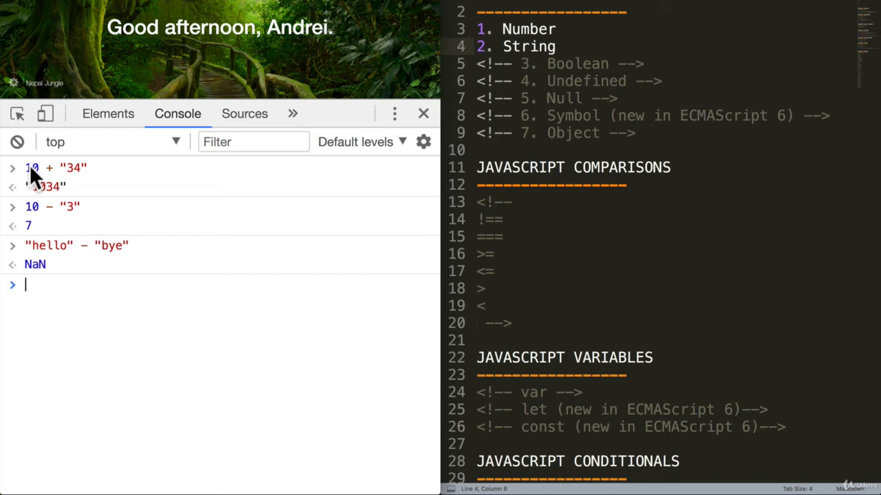
type("5 + \"34\",")
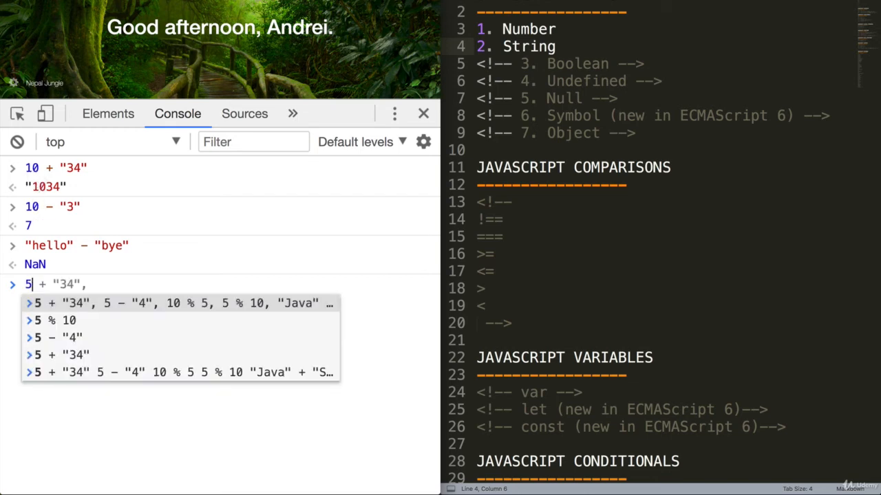
type("Nan")
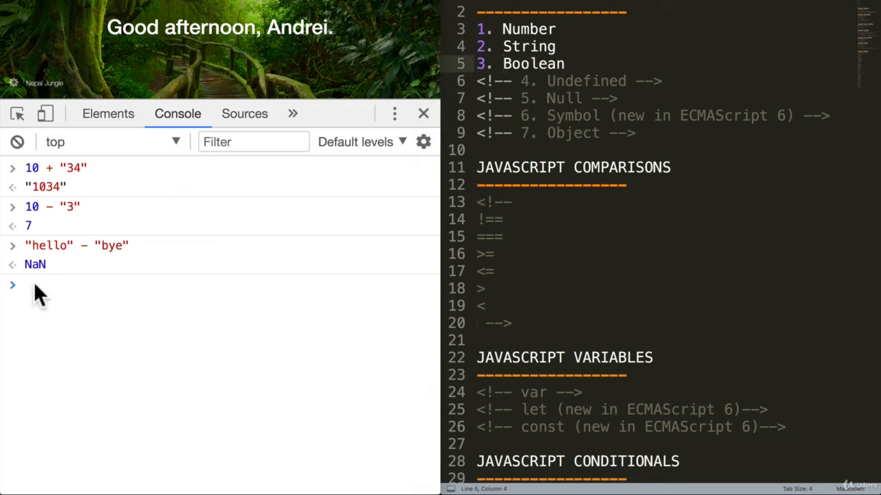
Step: Clear the console and evaluate 3 > 2 as true
left_click(17, 142)
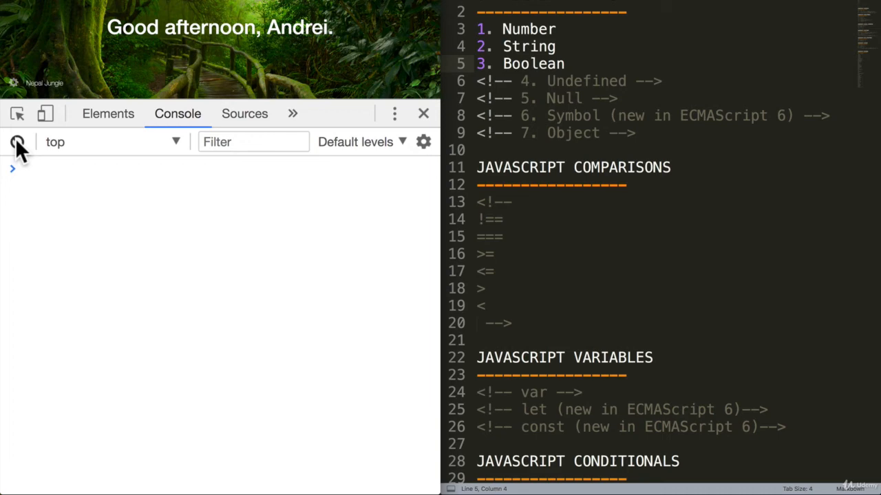
left_click(18, 142)
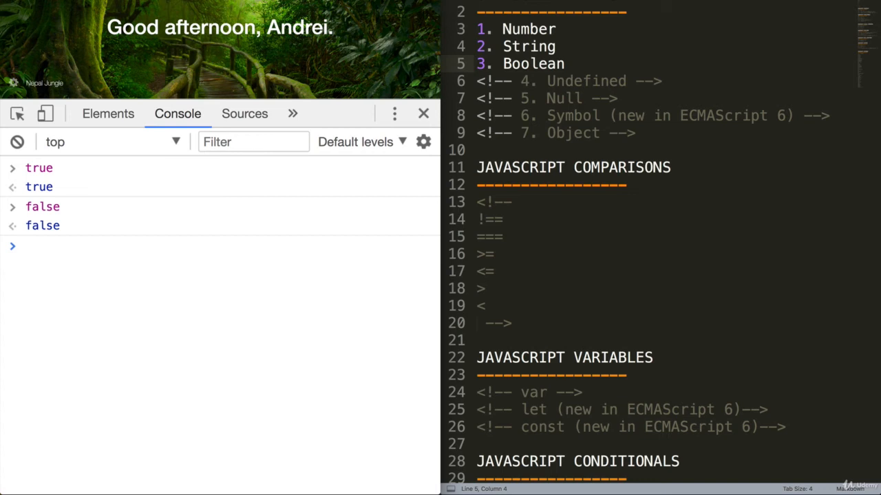
type("3")
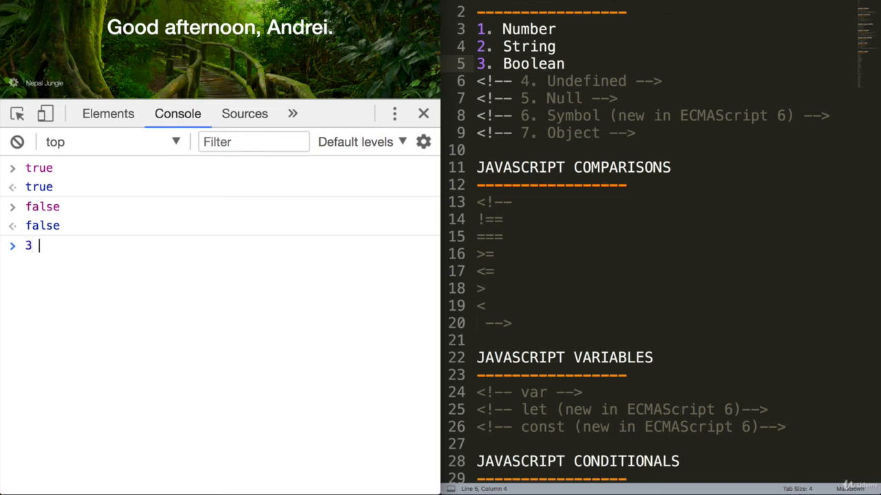
type("> 2")
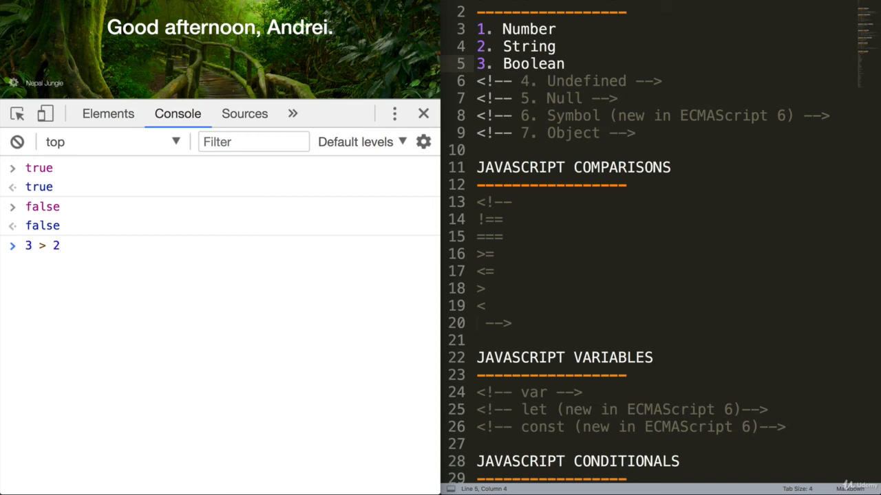
key("Enter")
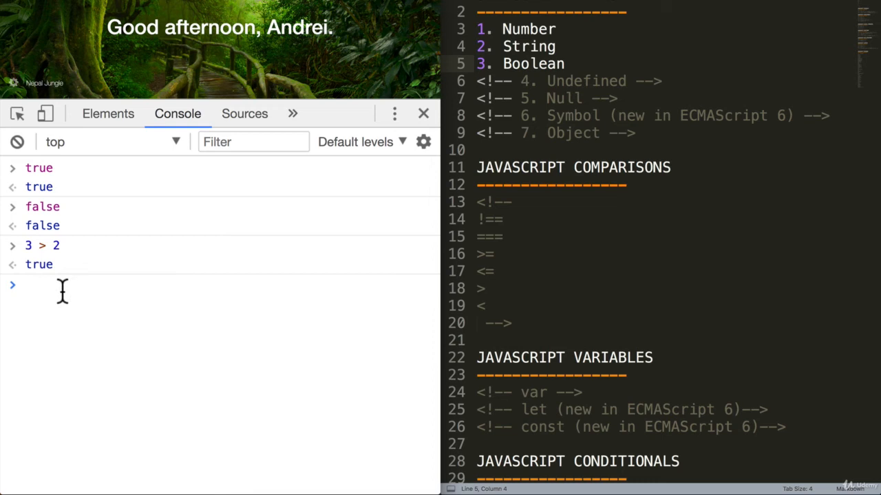
Step: Enter the 5 > 10 comparison, which returns false
type("5")
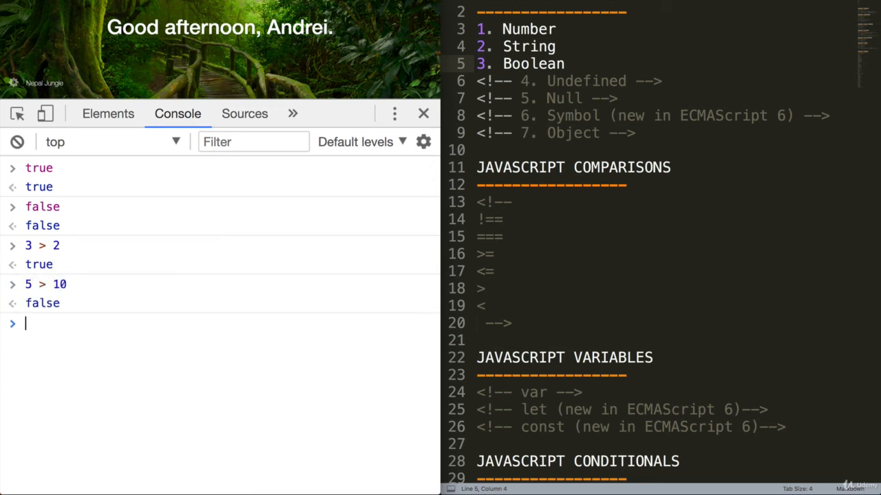
mouse_move(130, 297)
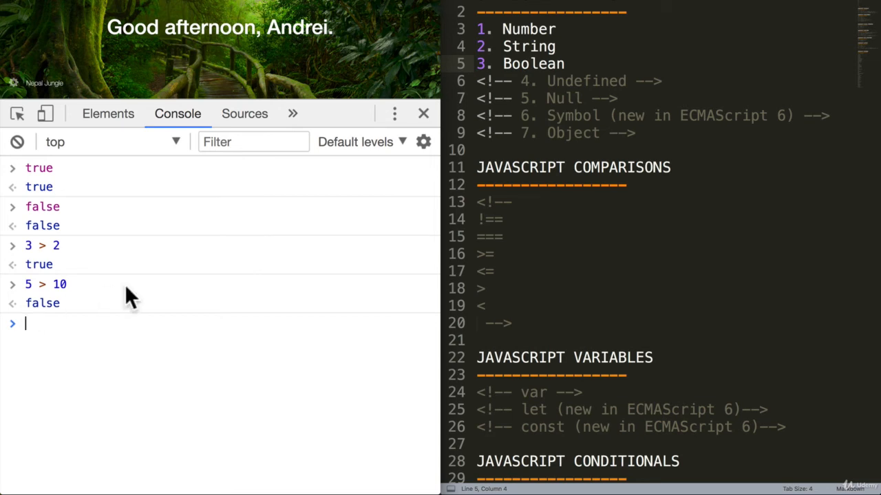
mouse_move(102, 334)
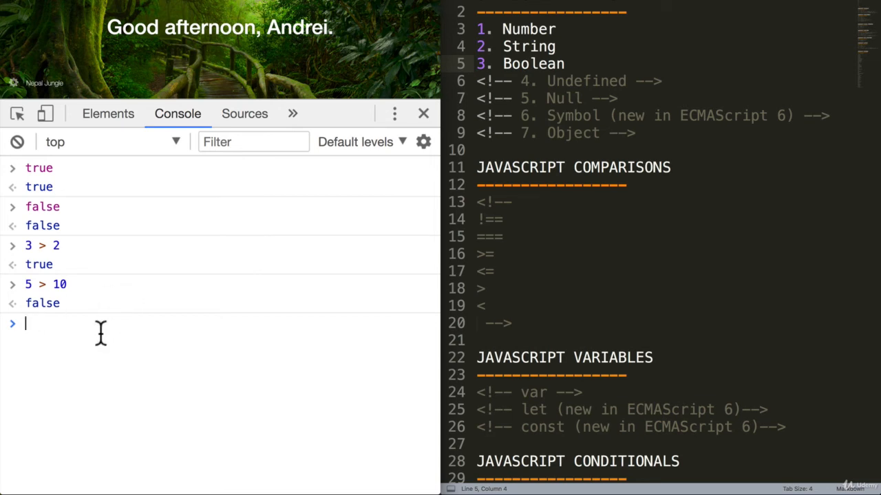
type("5 > 10")
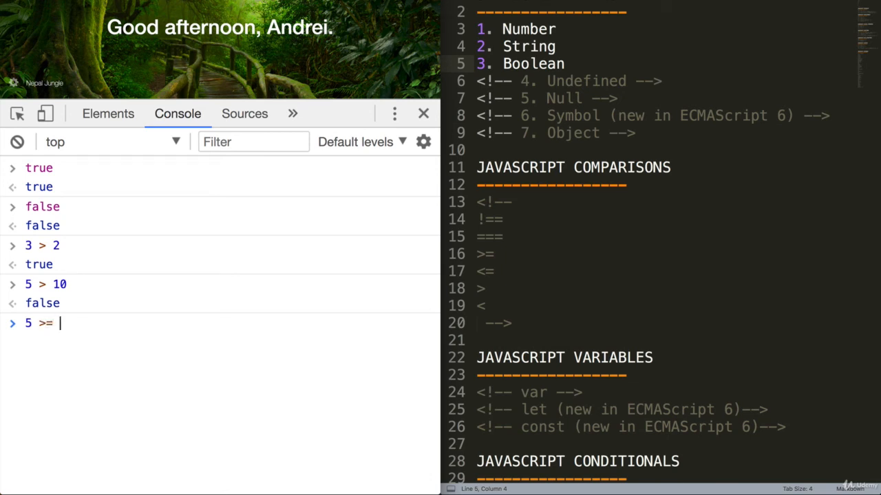
Step: Show 5 >= 5 and 5 <= 5 return true, then 3 = 3 throws an invalid assignment error
key("Enter")
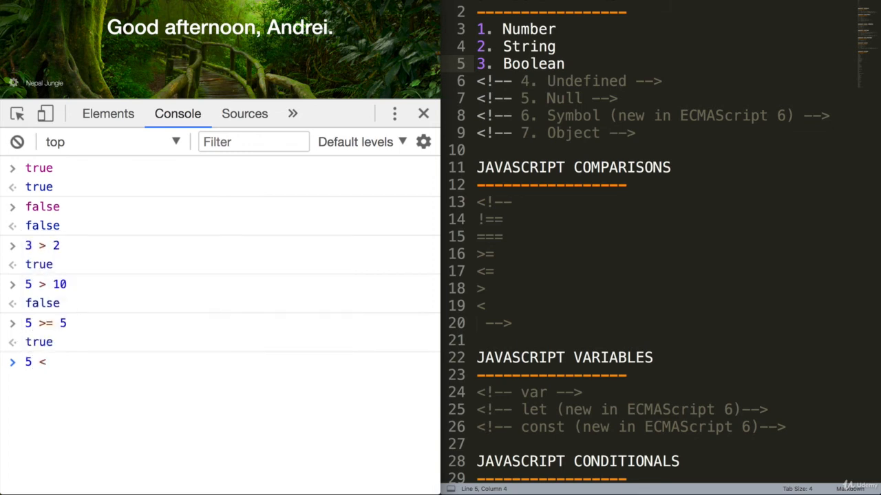
type("= 5")
key("Enter")
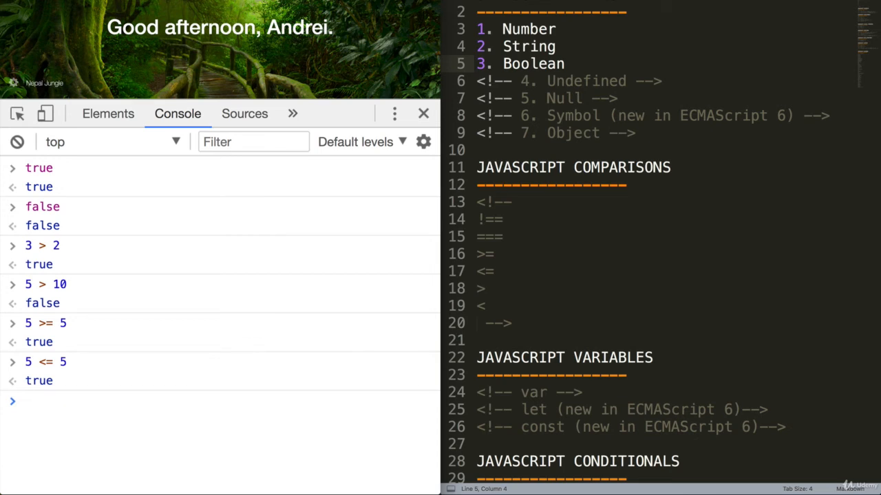
type("3 = 3")
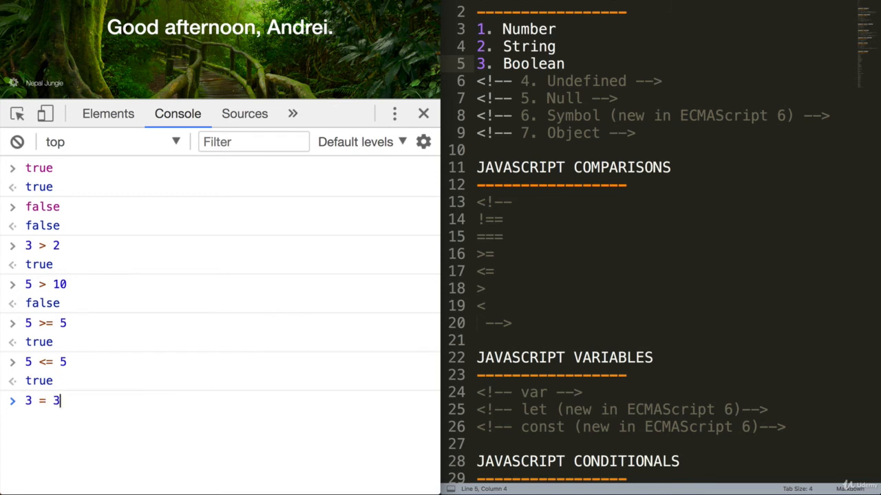
key("Enter")
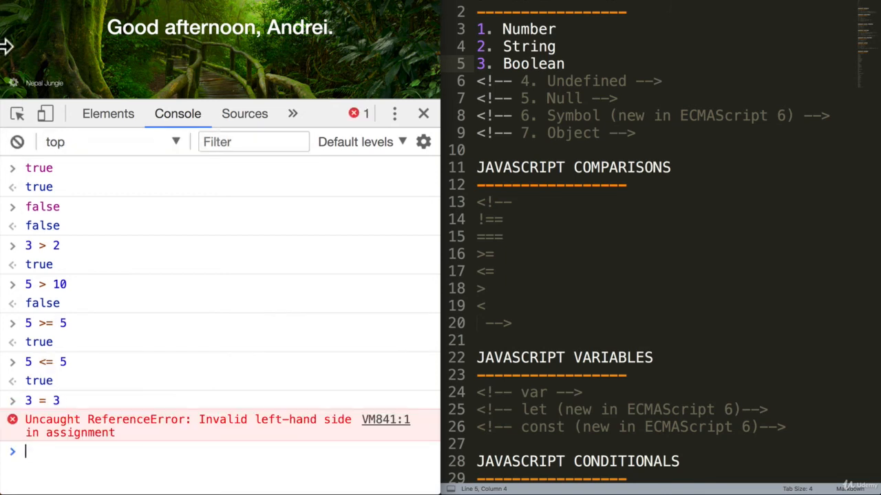
Step: Clear the console and evaluate the strict equality 3 === 3 as true
left_click(17, 141)
type("3 === 3")
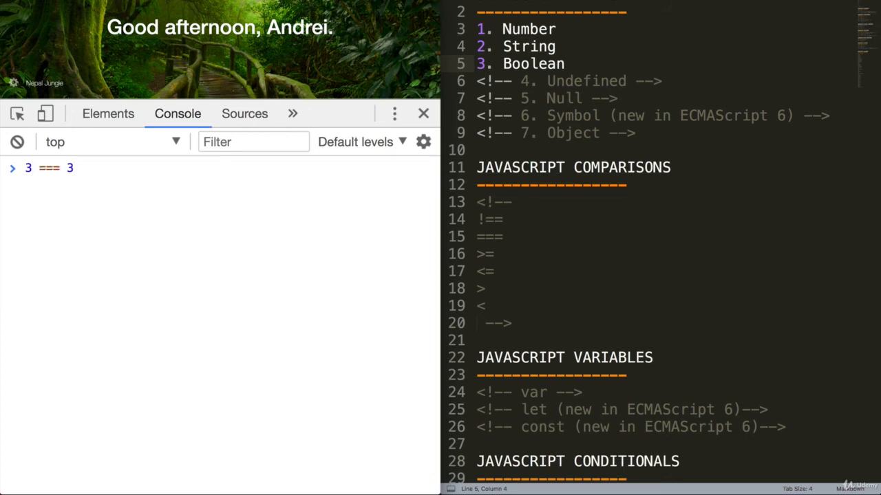
key("Enter")
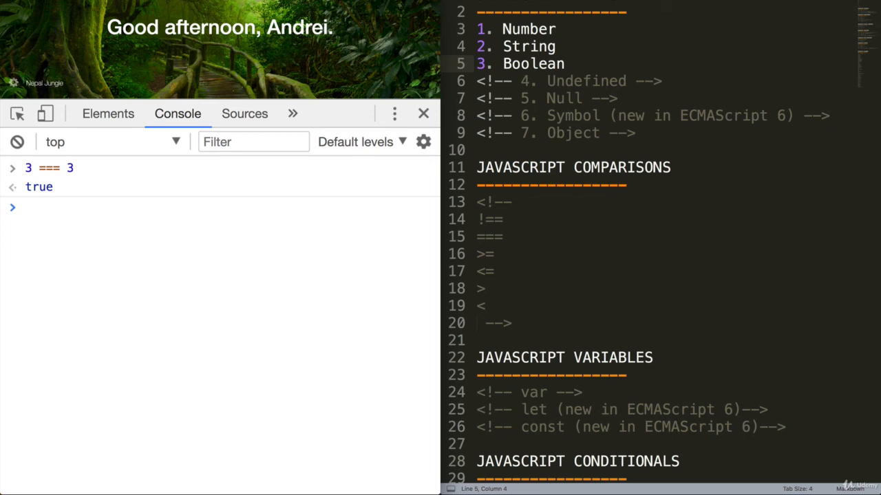
type("=")
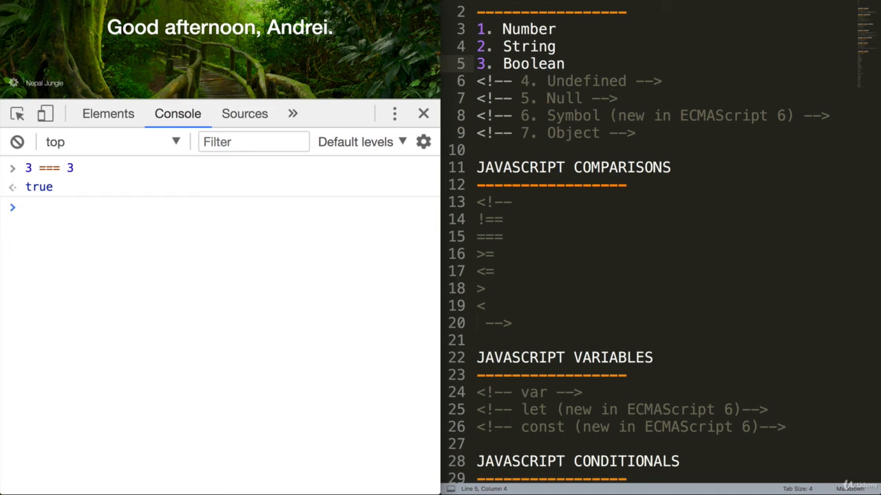
Step: Evaluate 3 !== 3 as false and 4 !== 5 as true
type("3")
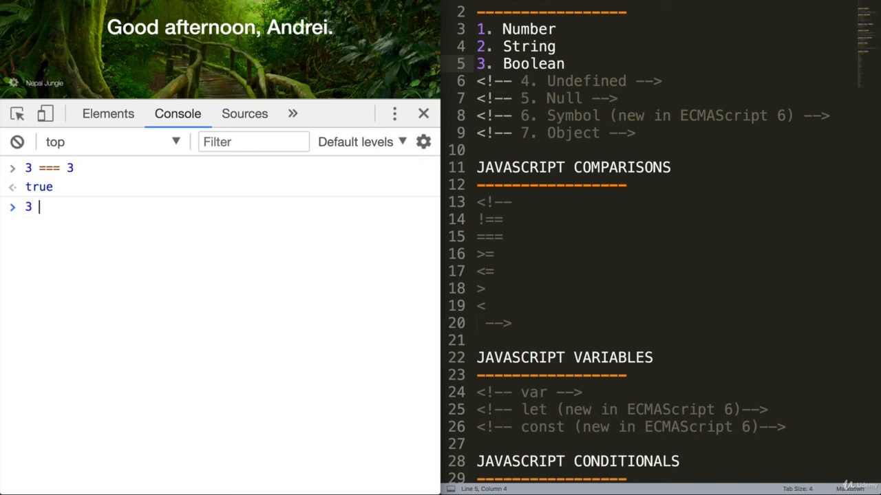
type("!== 3")
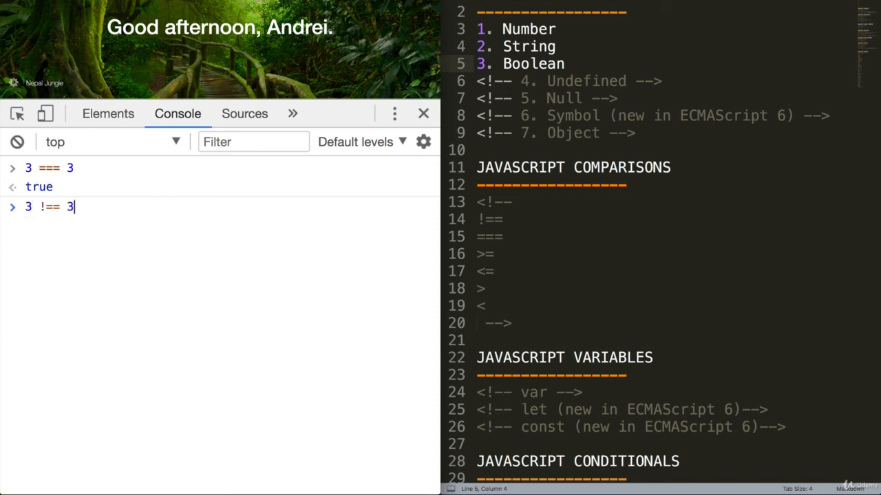
key("Enter")
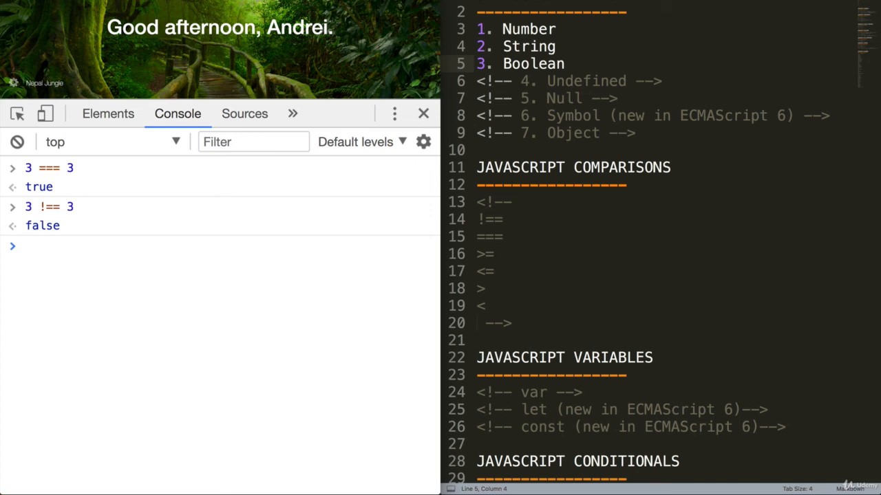
mouse_move(46, 219)
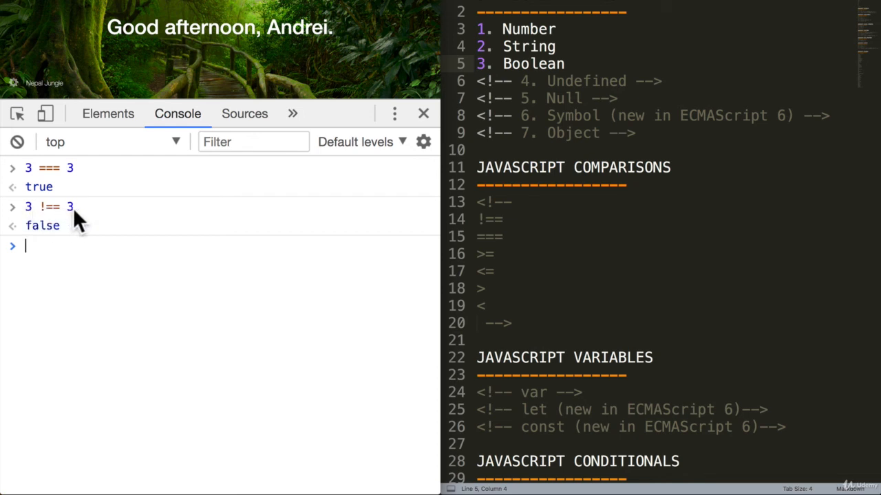
mouse_move(33, 216)
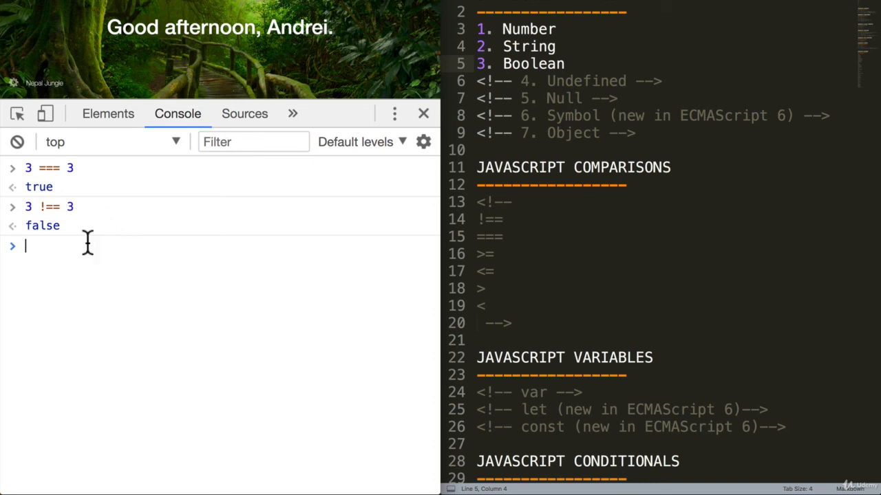
mouse_move(62, 246)
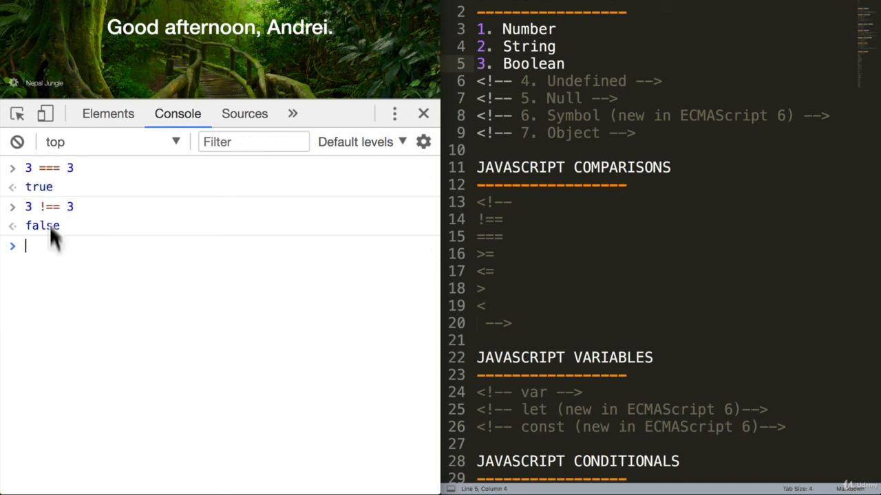
type("4 !")
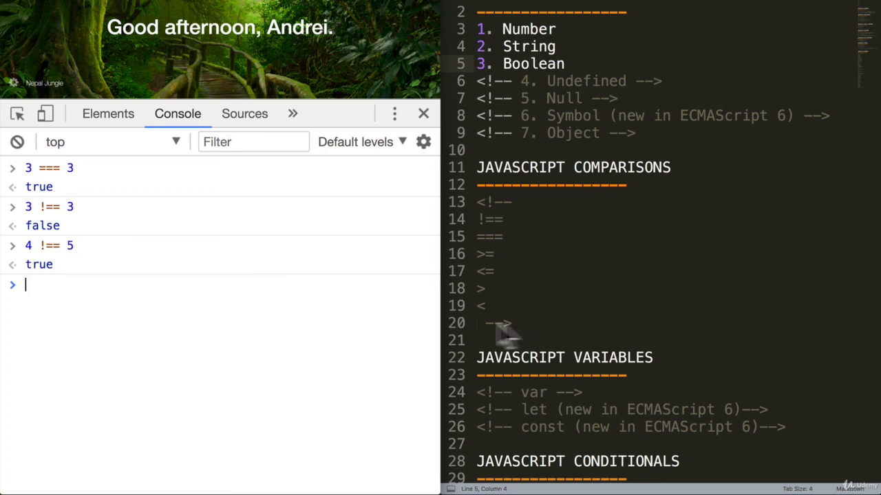
Step: Remove the comment markers around the !==, ===, >=, <=, >, < operator list
left_click(512, 324)
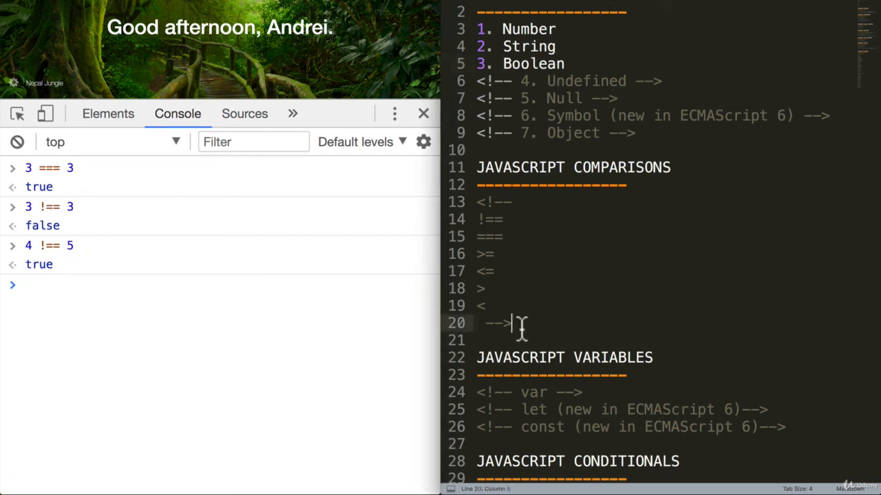
left_click_drag(513, 323, 482, 201)
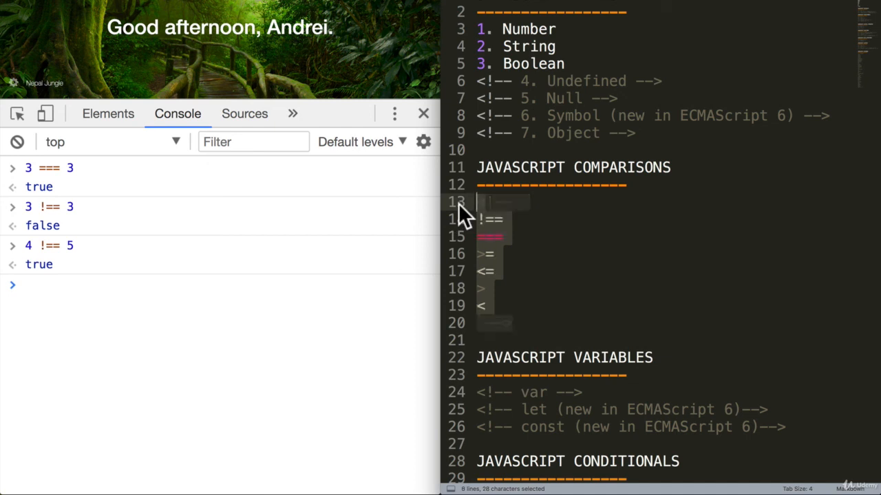
left_click(482, 220)
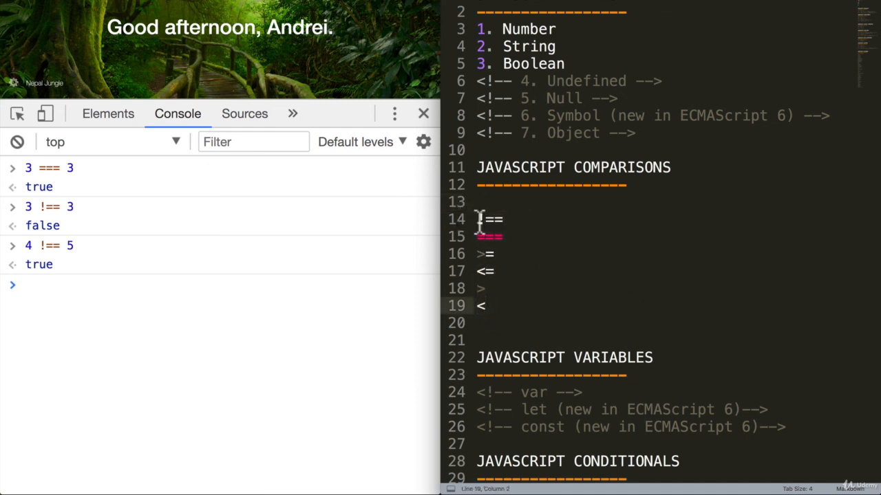
left_click_drag(476, 218, 481, 306)
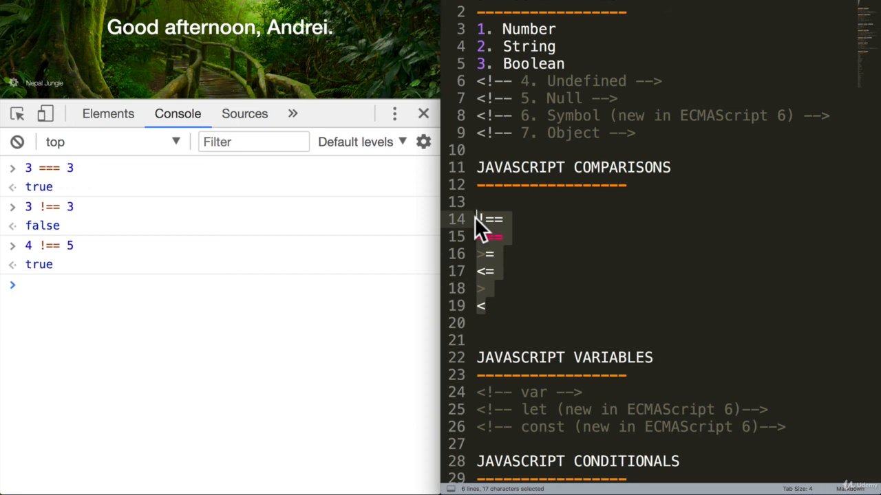
mouse_move(123, 183)
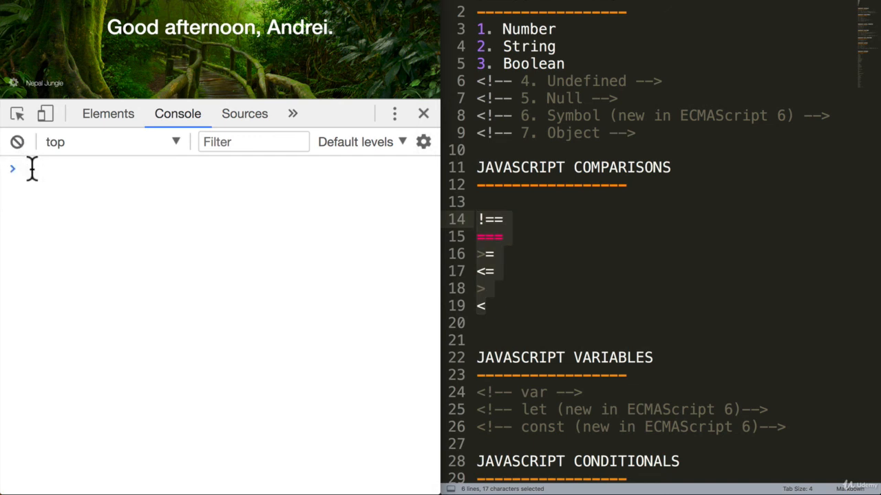
Step: Evaluate 3 + 5 in the cleared console, returning 8
type("3 + 5")
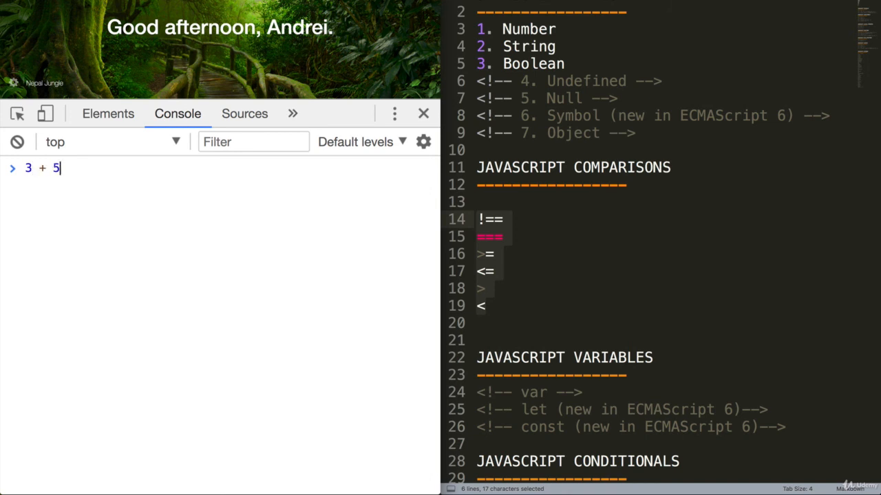
mouse_move(67, 172)
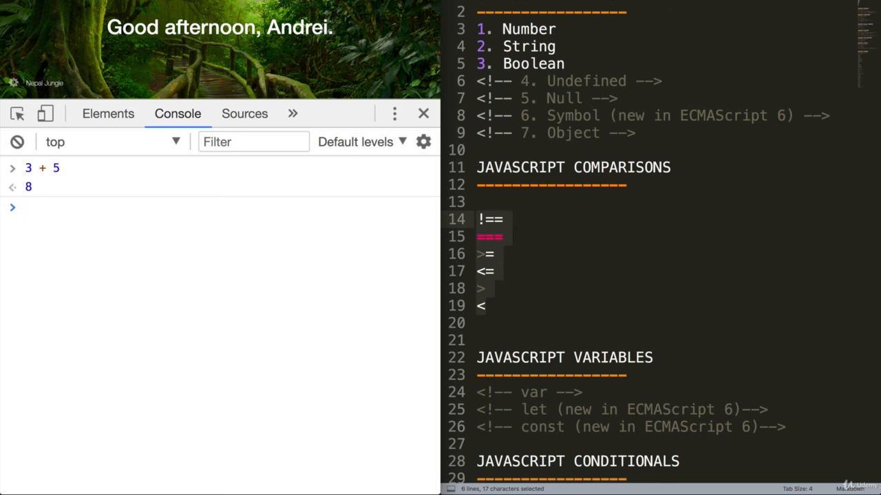
left_click(27, 207)
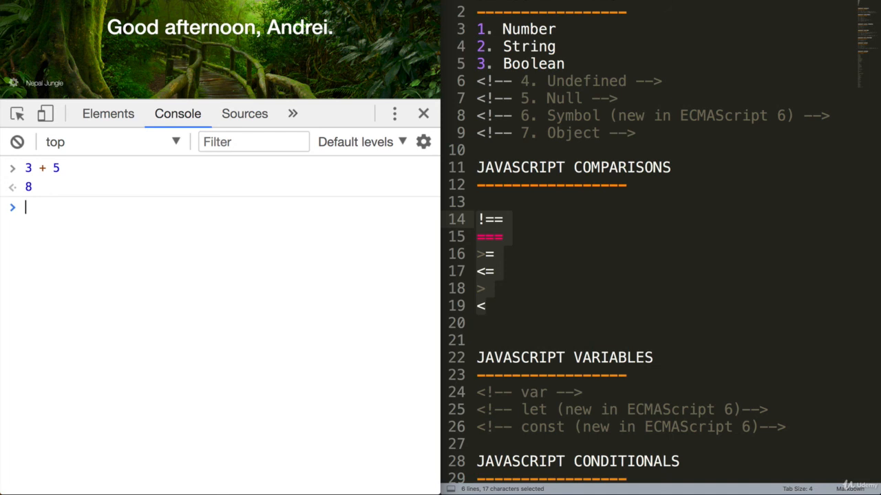